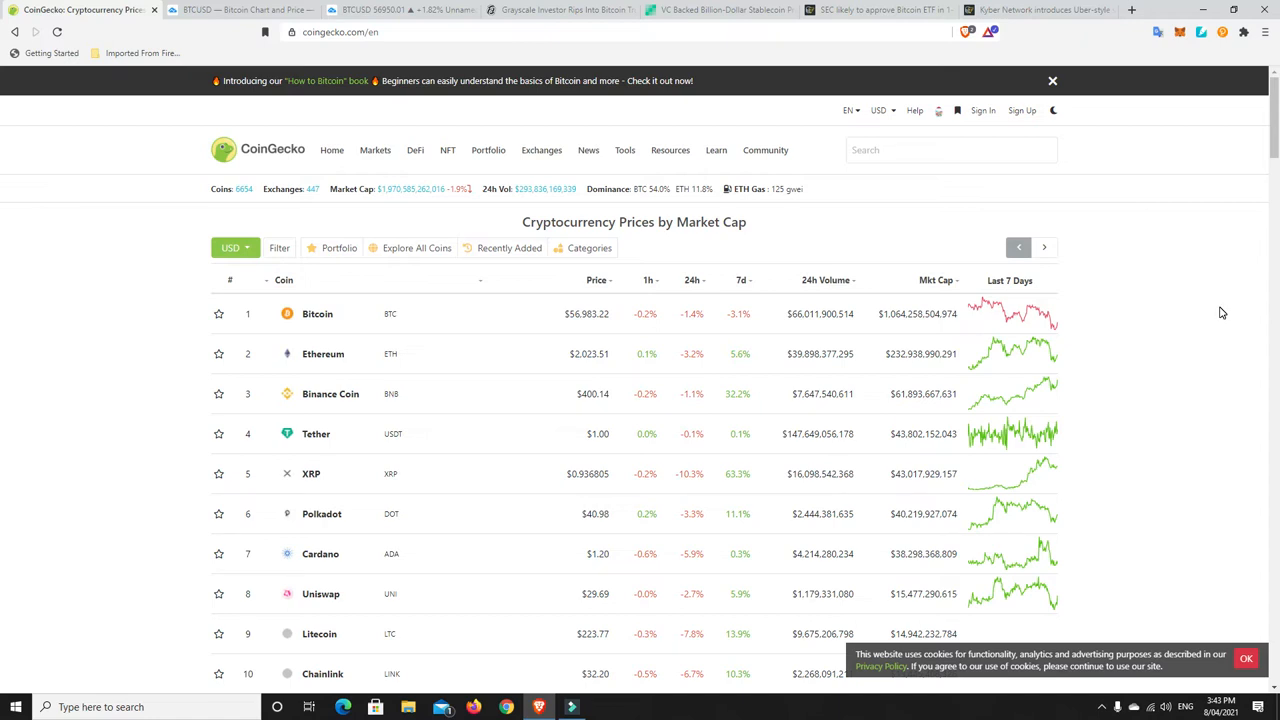
mouse_move(488, 244)
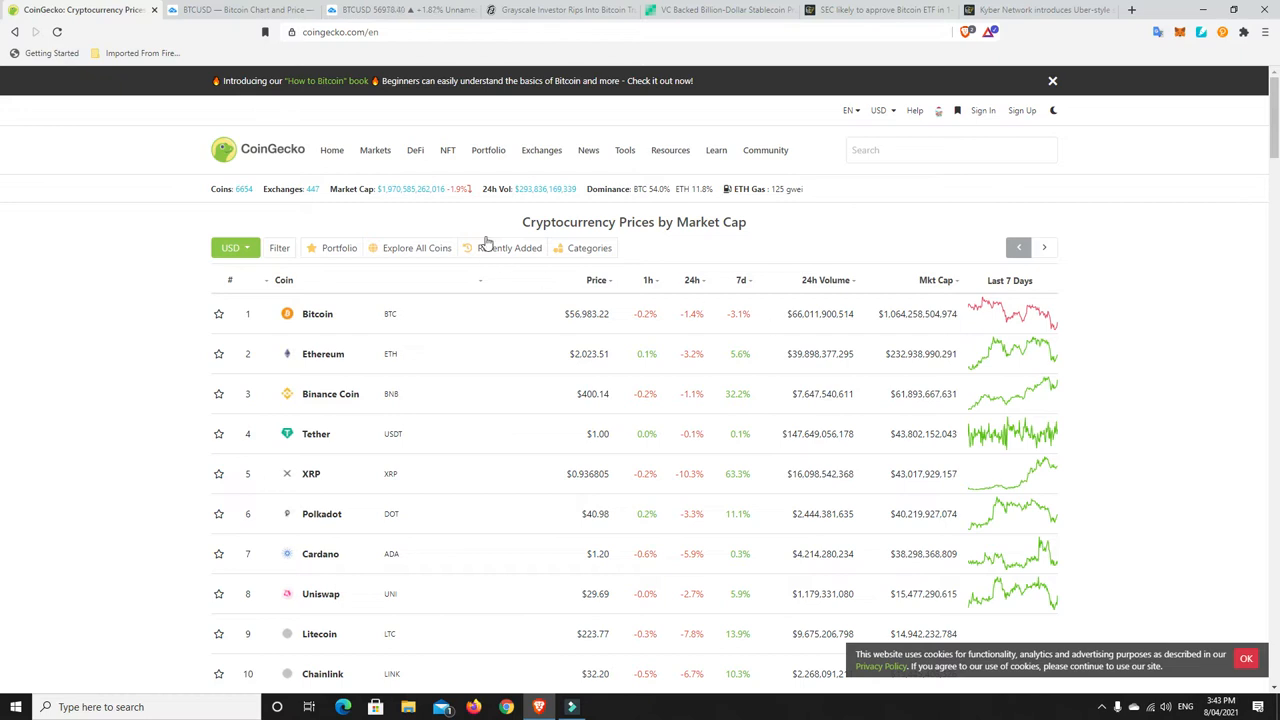
mouse_move(476, 214)
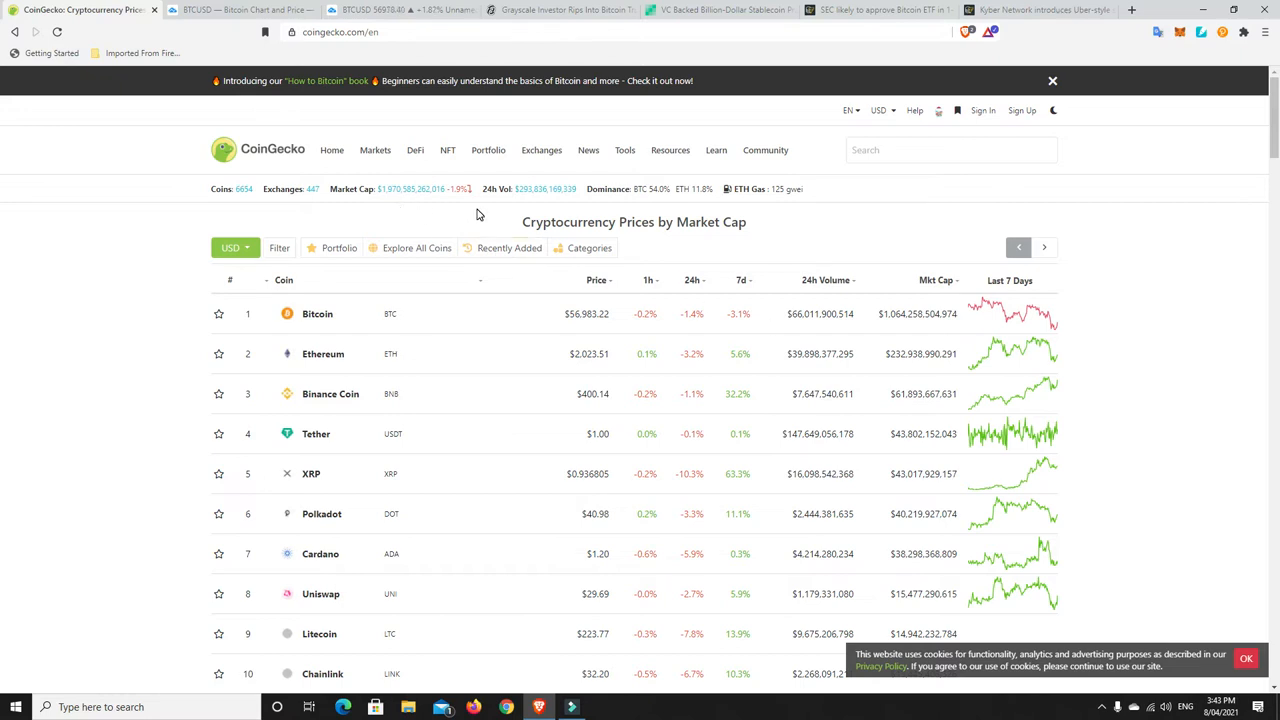
mouse_move(580, 334)
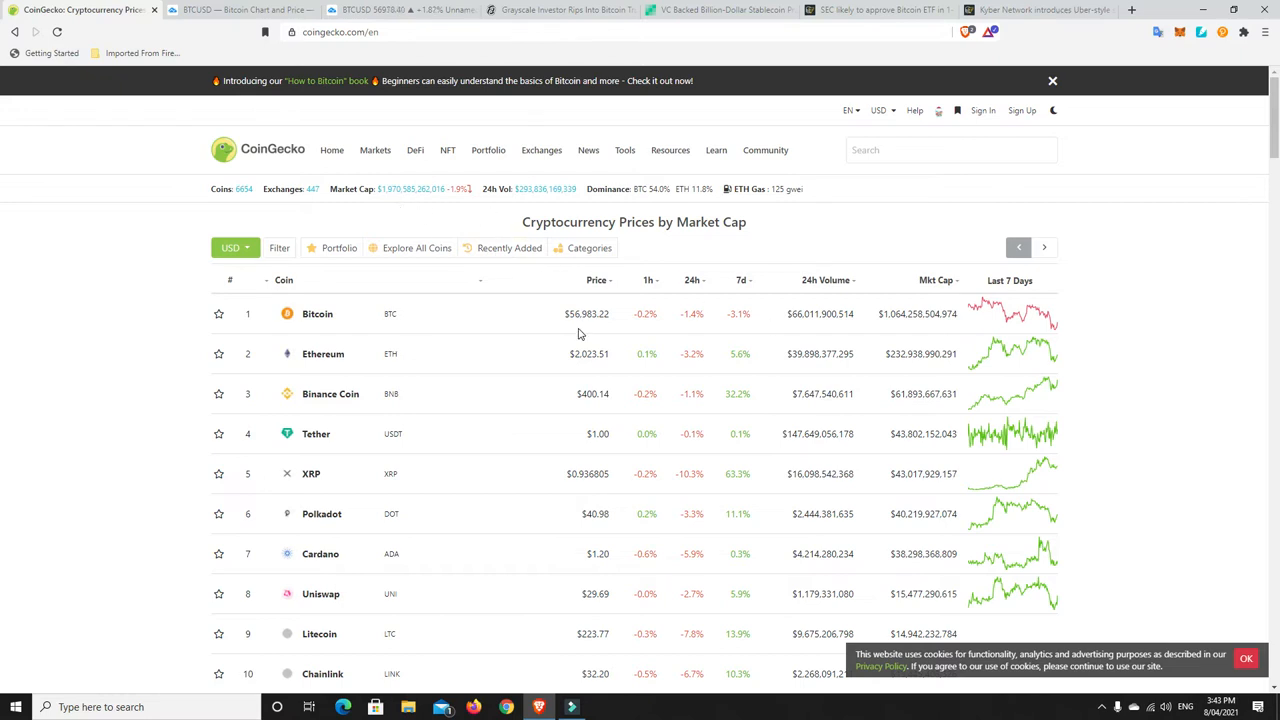
mouse_move(594, 330)
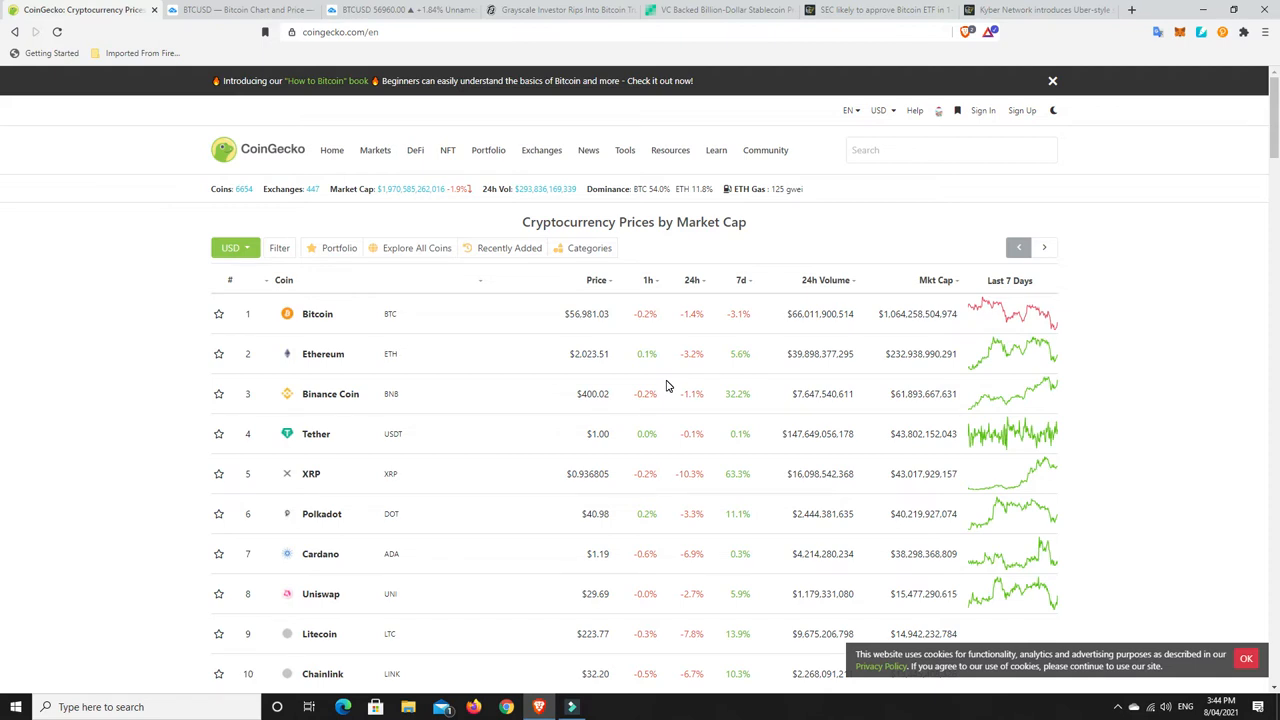
mouse_move(984, 404)
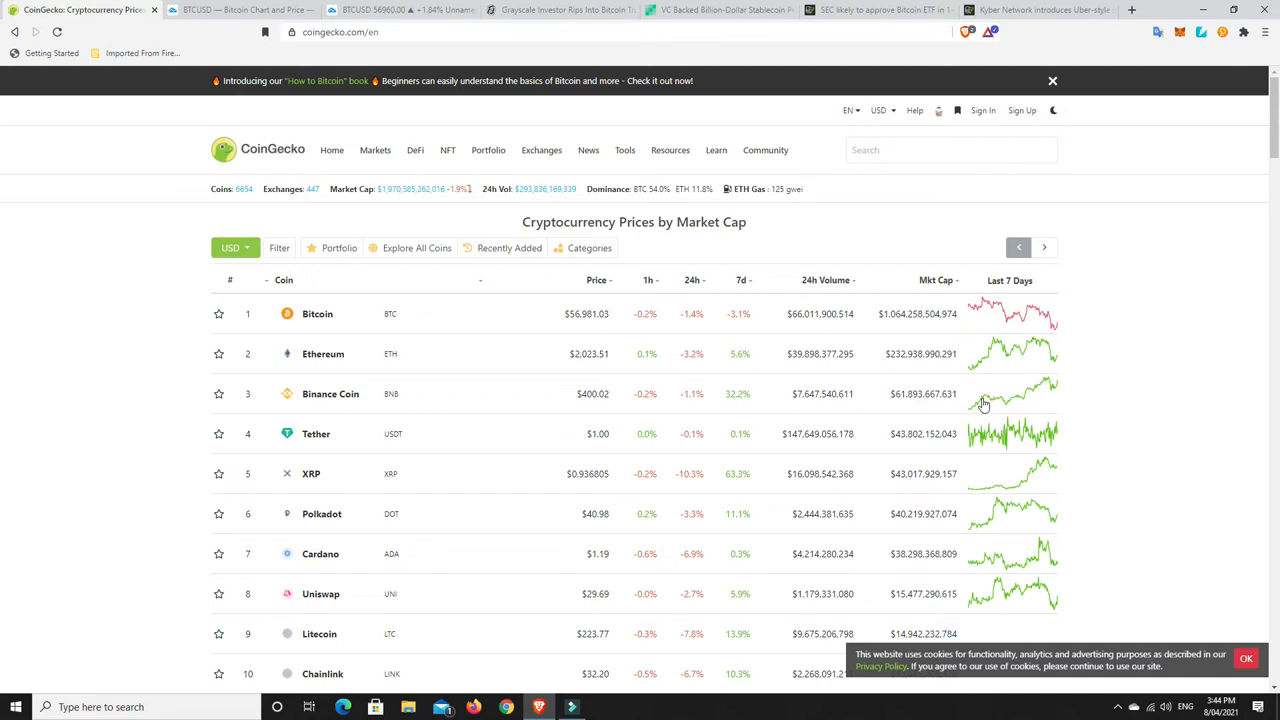
mouse_move(1028, 396)
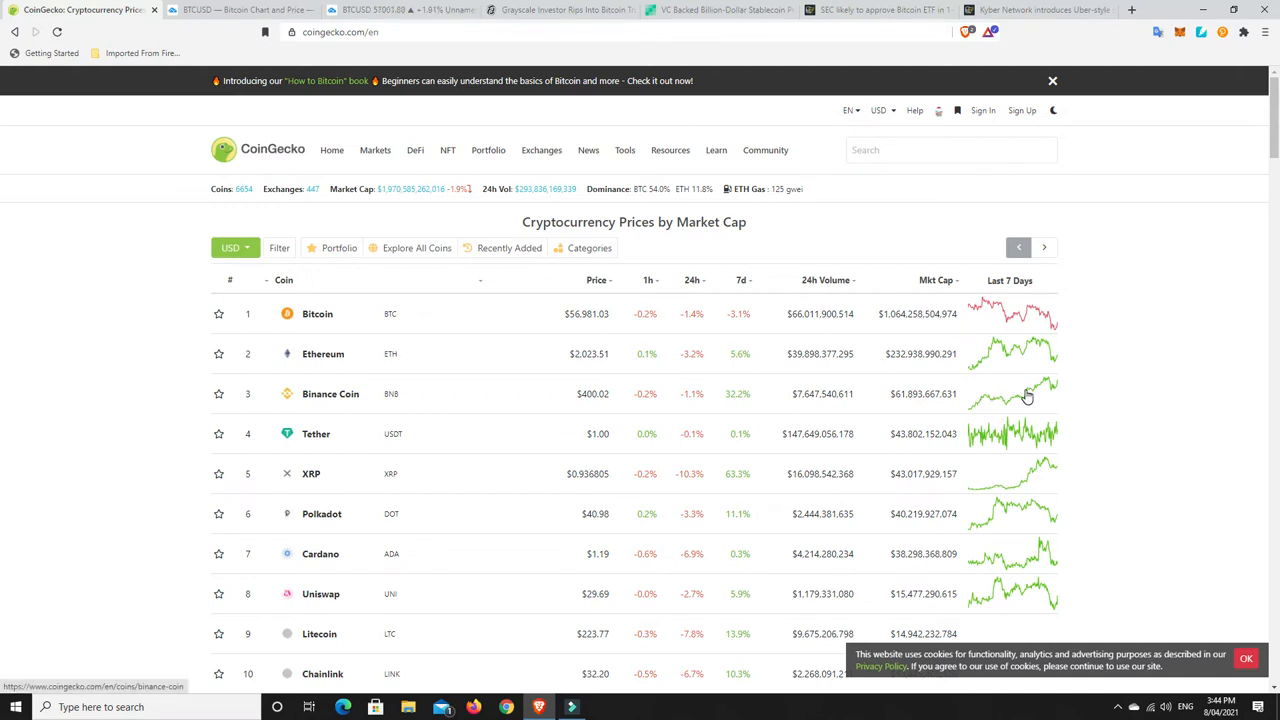
mouse_move(984, 368)
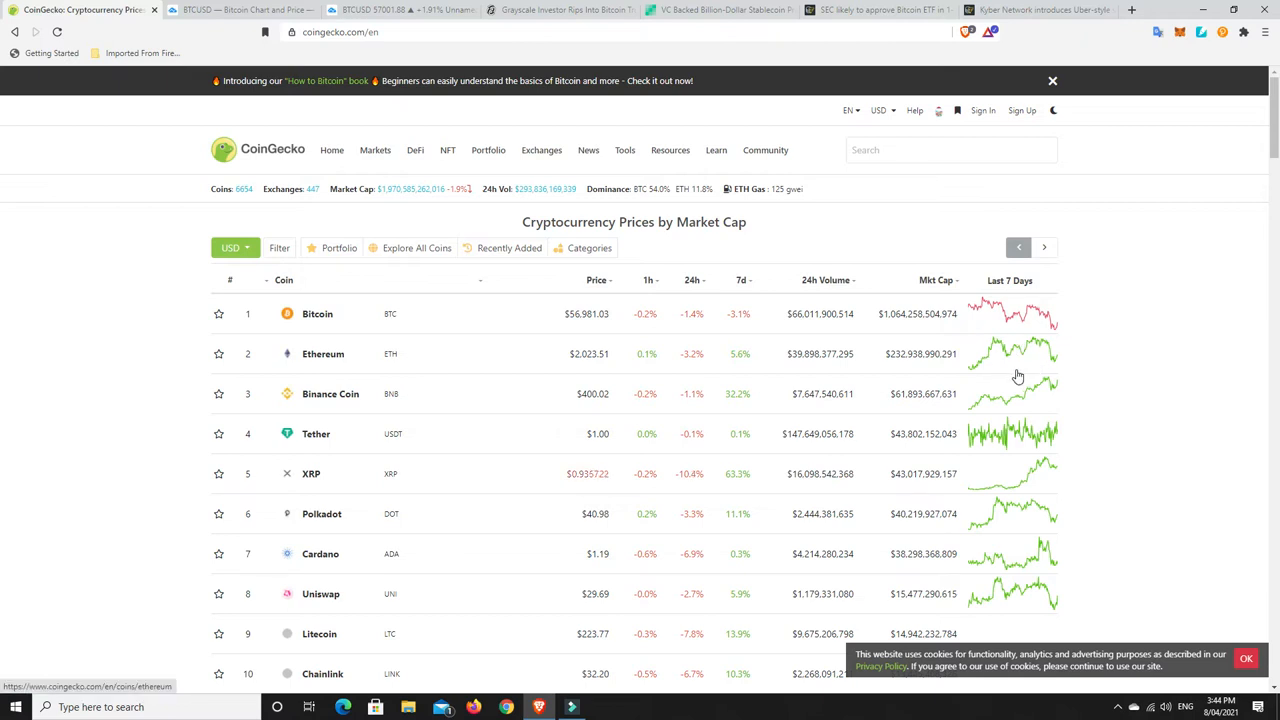
mouse_move(652, 212)
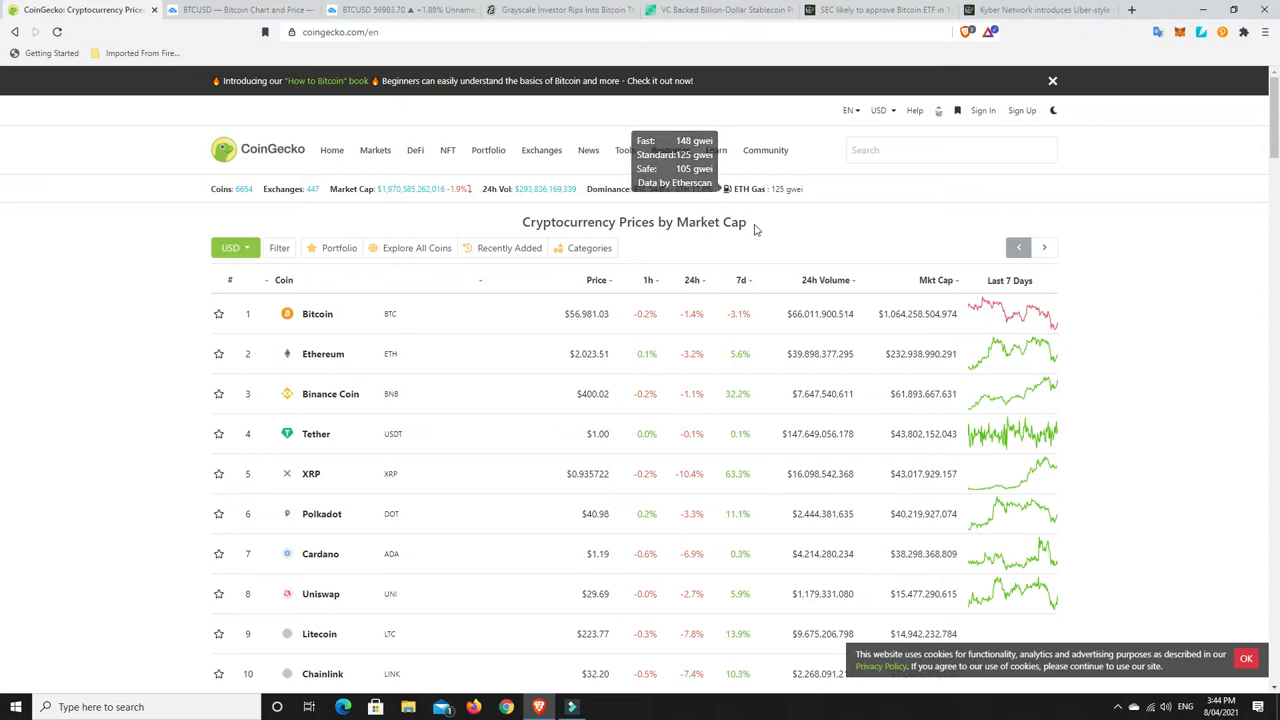
Sort the price table by 24h change, biggest gainers first (WazirX +29.8% on top)
scroll(down, 3)
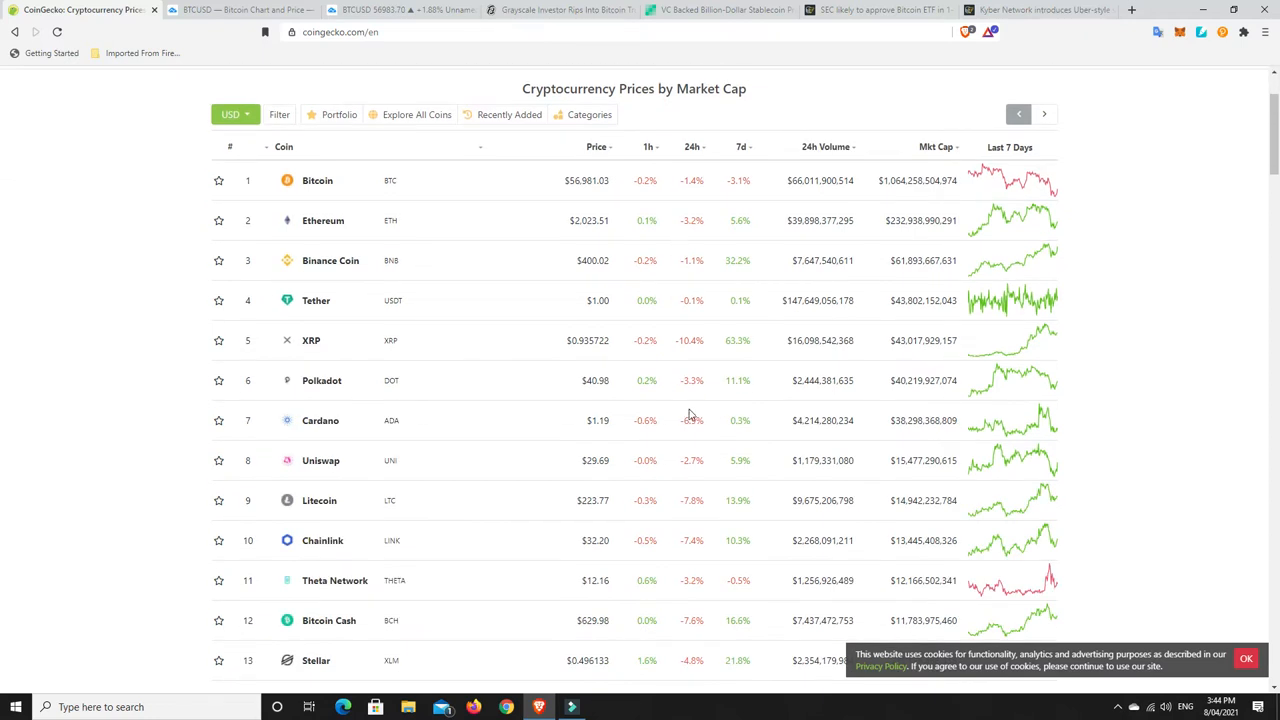
mouse_move(740, 472)
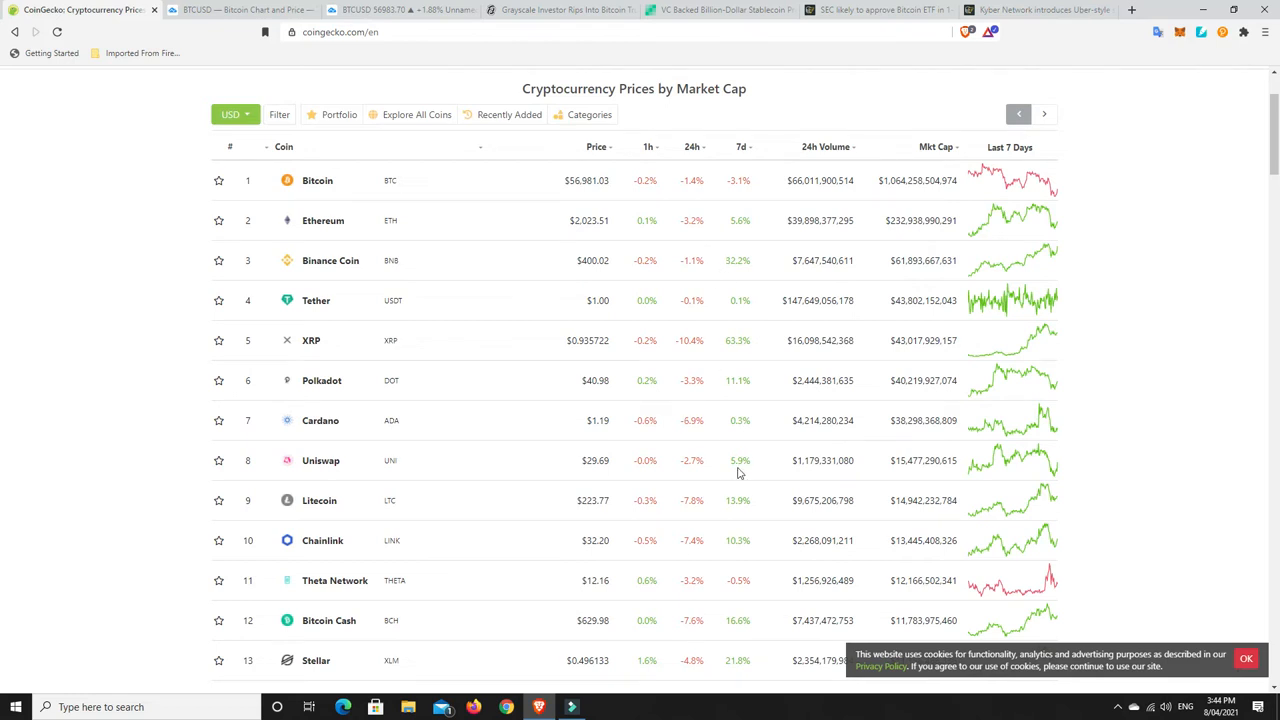
mouse_move(750, 340)
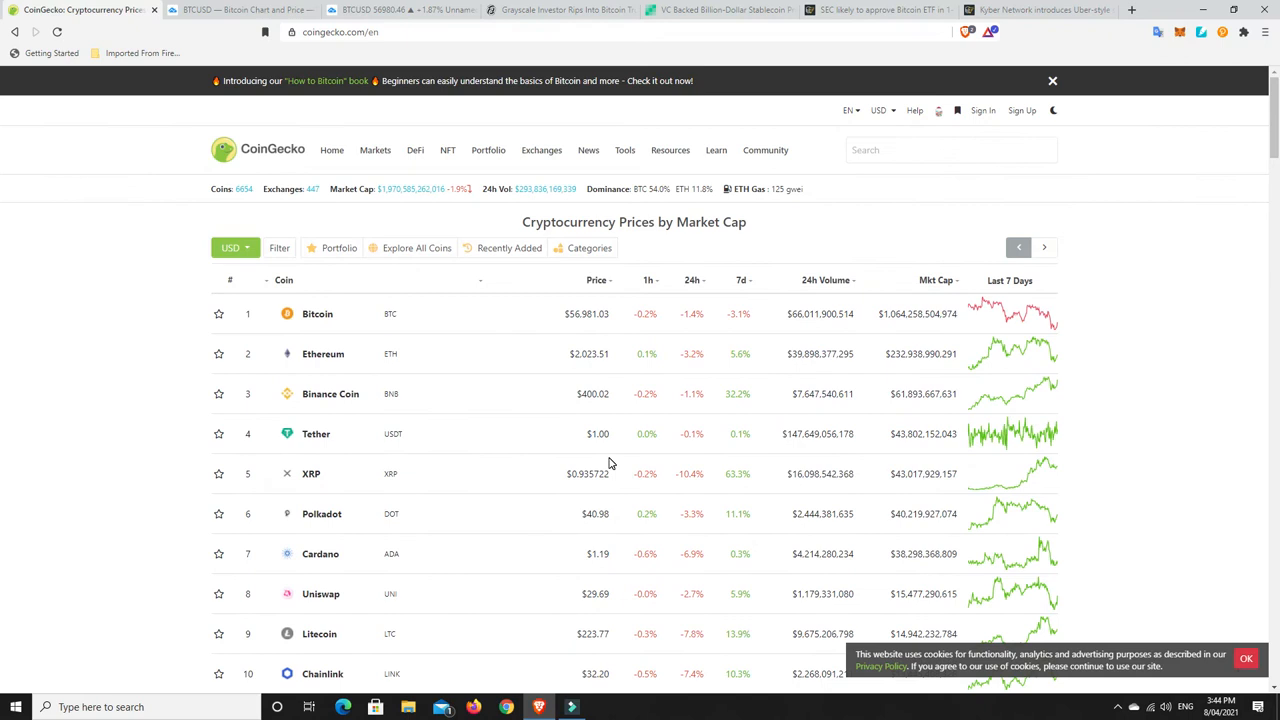
mouse_move(690, 284)
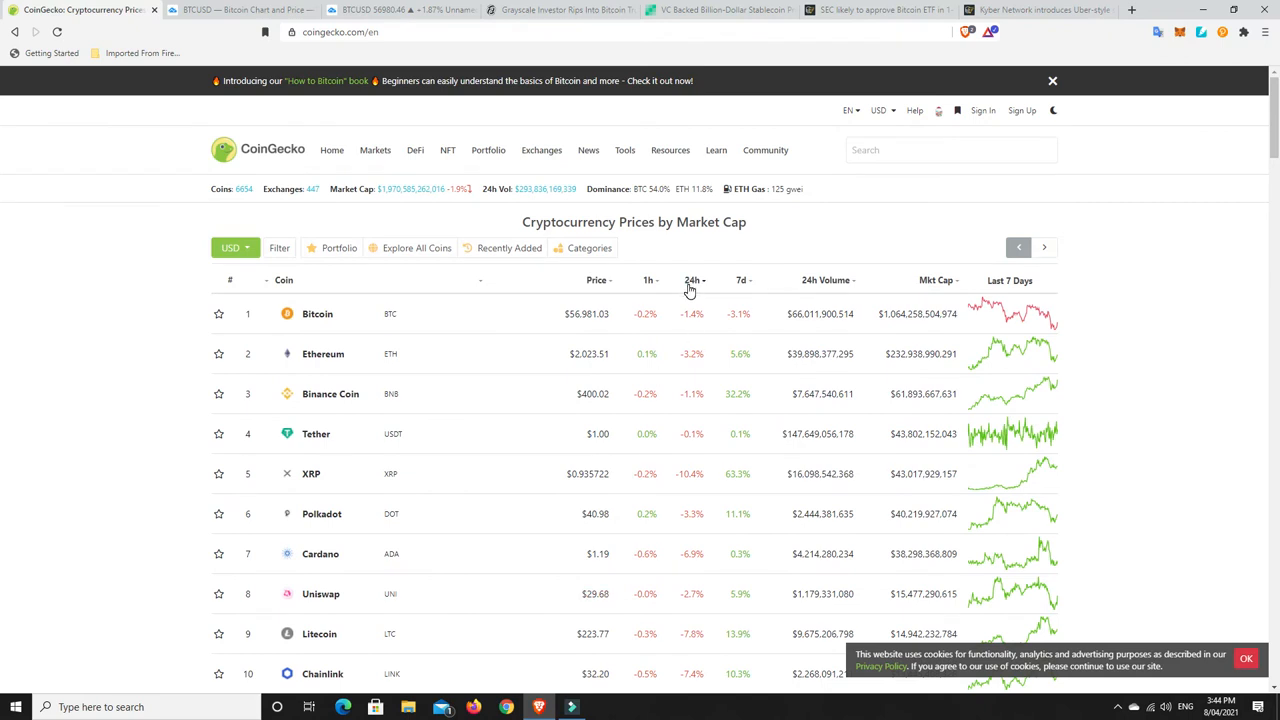
click(692, 280)
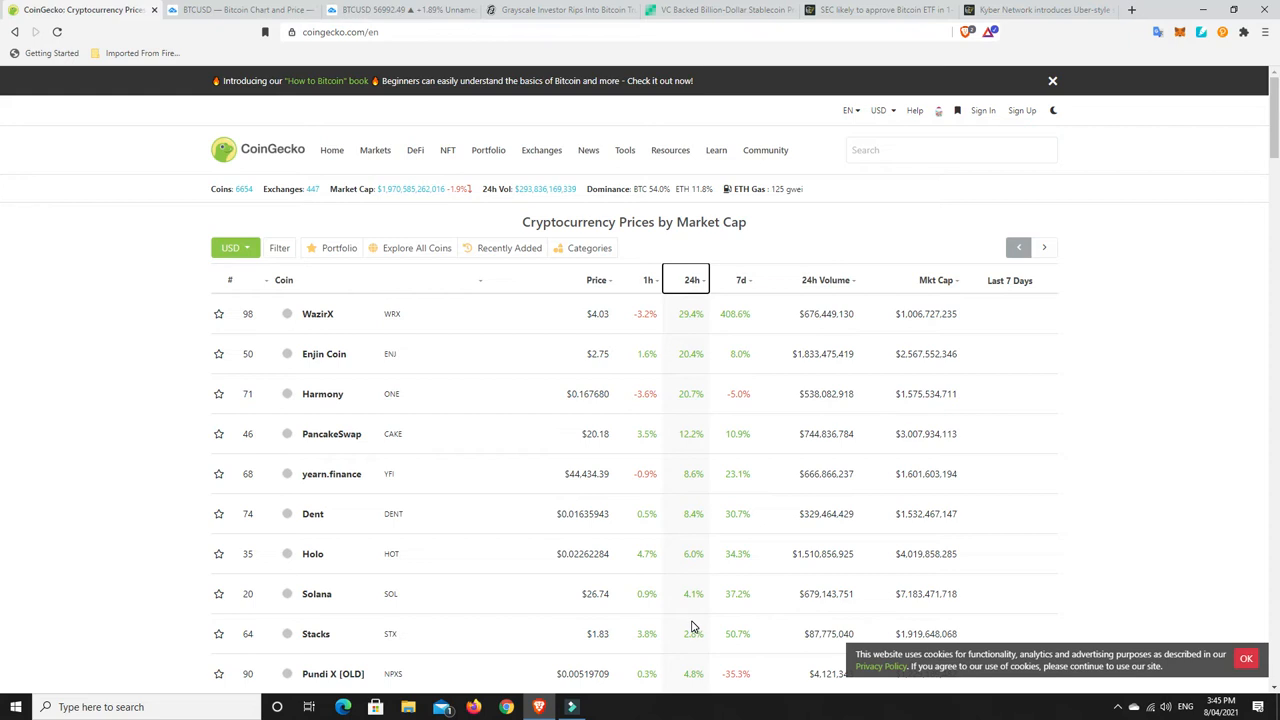
mouse_move(698, 308)
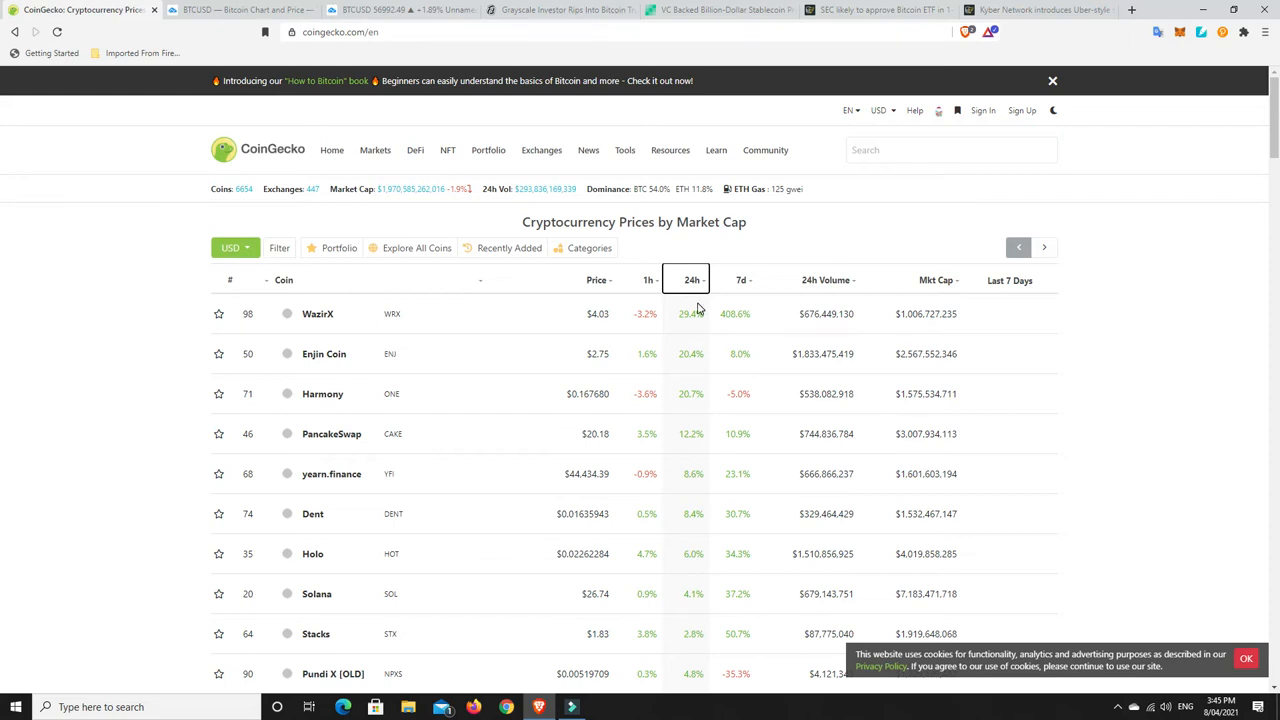
mouse_move(692, 432)
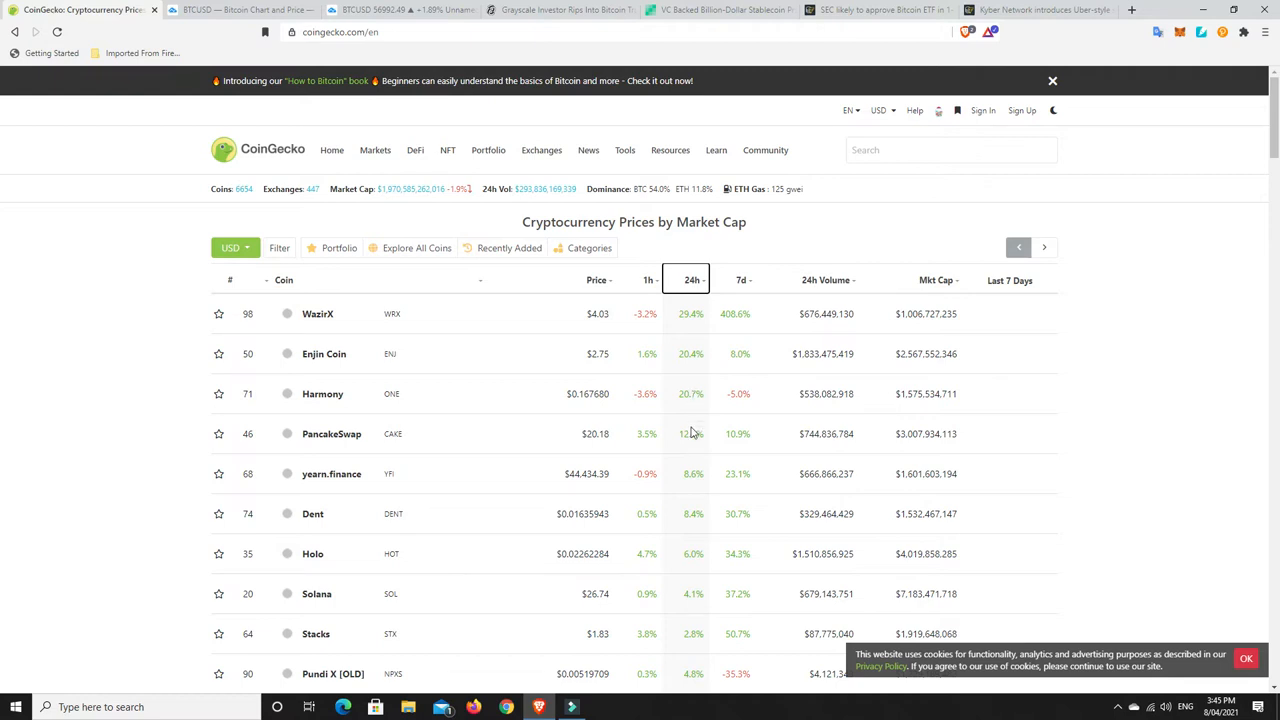
mouse_move(702, 504)
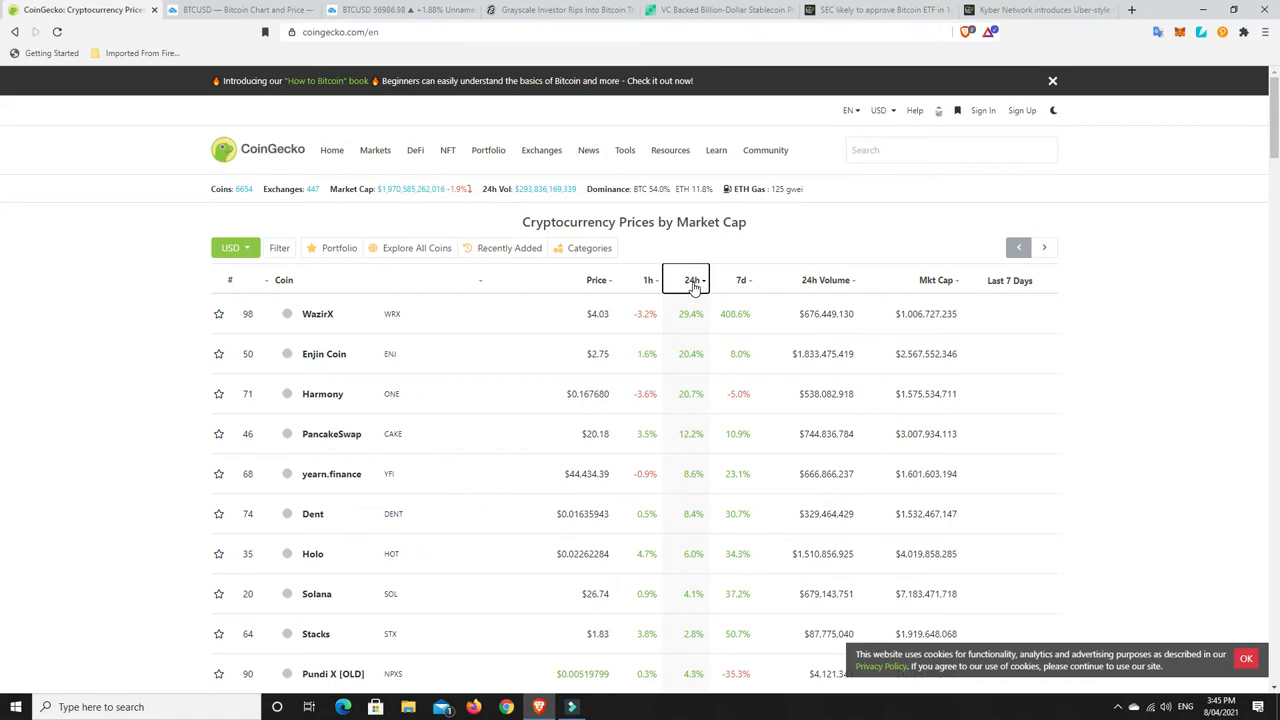
Reverse the 24h sort so the biggest losers lead, starting with Bitcoin Gold at -15.0%
click(692, 280)
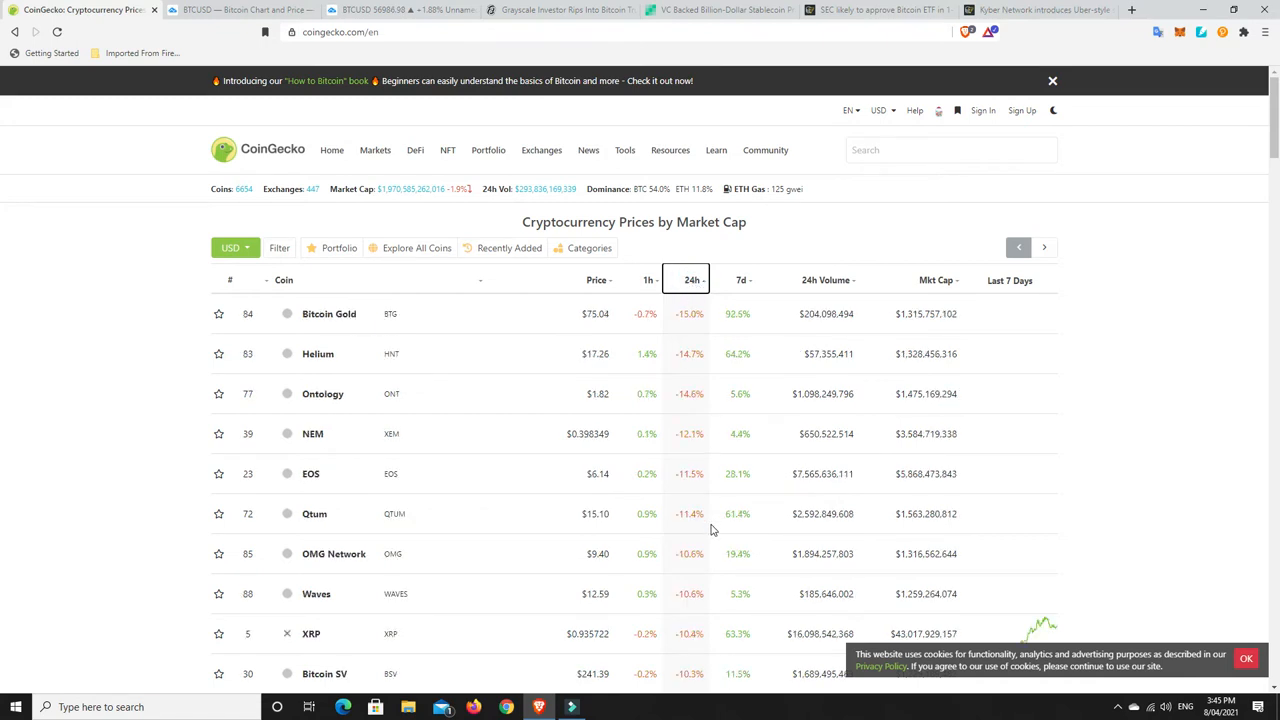
mouse_move(684, 332)
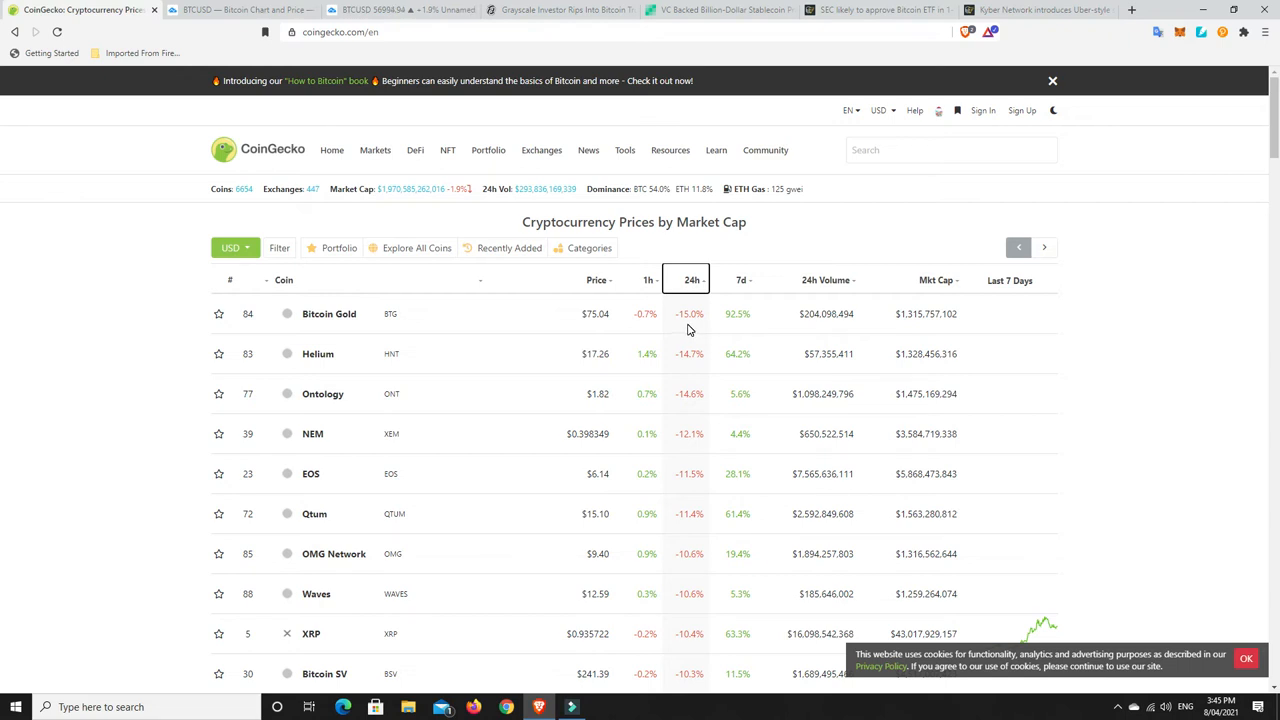
mouse_move(676, 336)
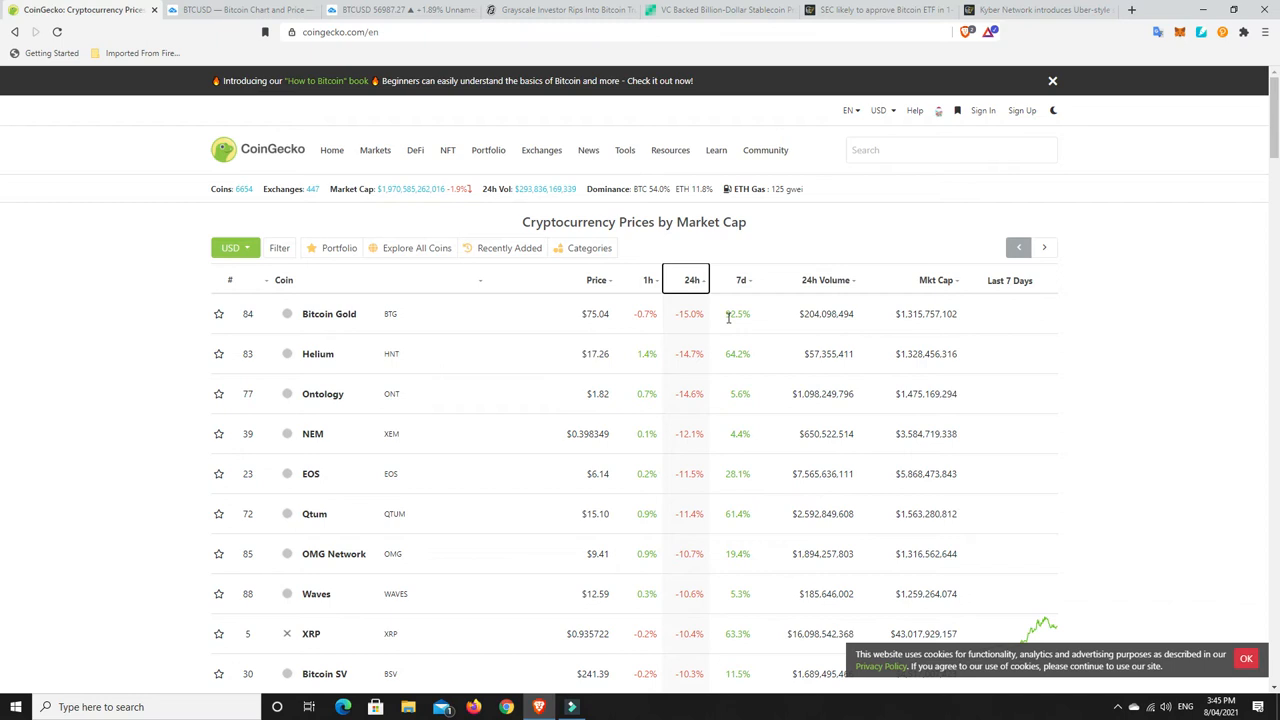
mouse_move(544, 596)
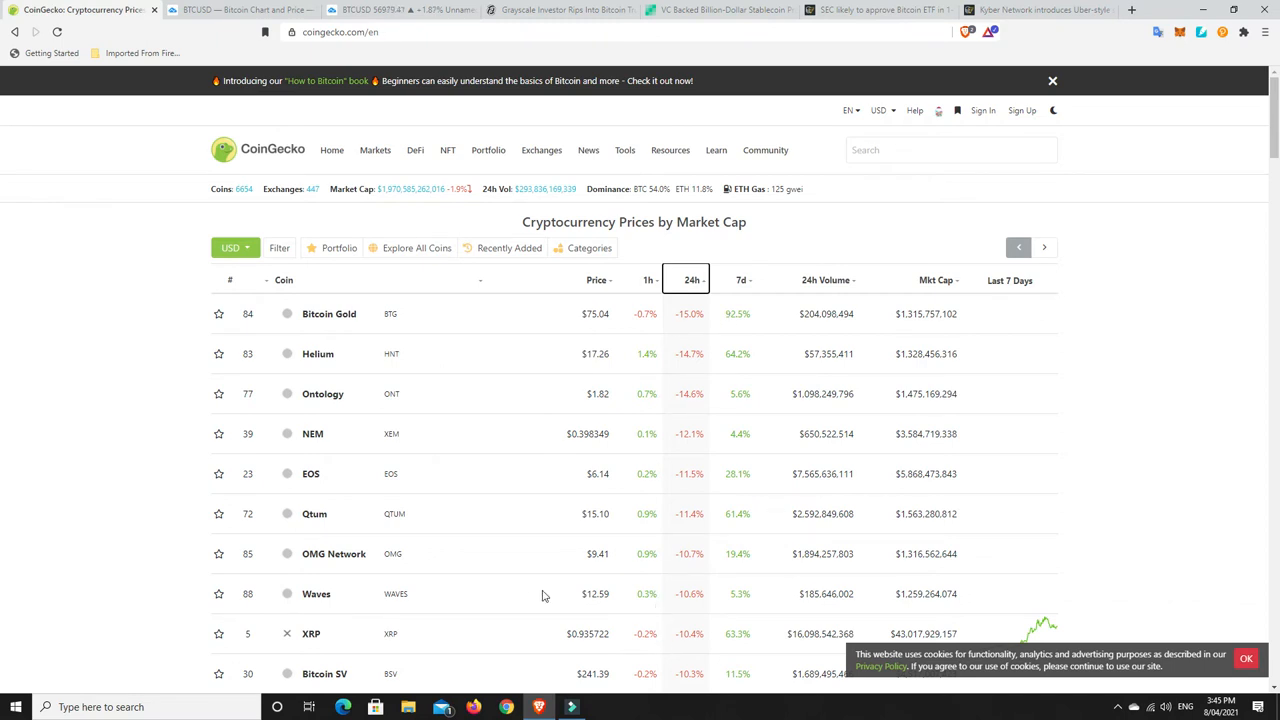
mouse_move(676, 412)
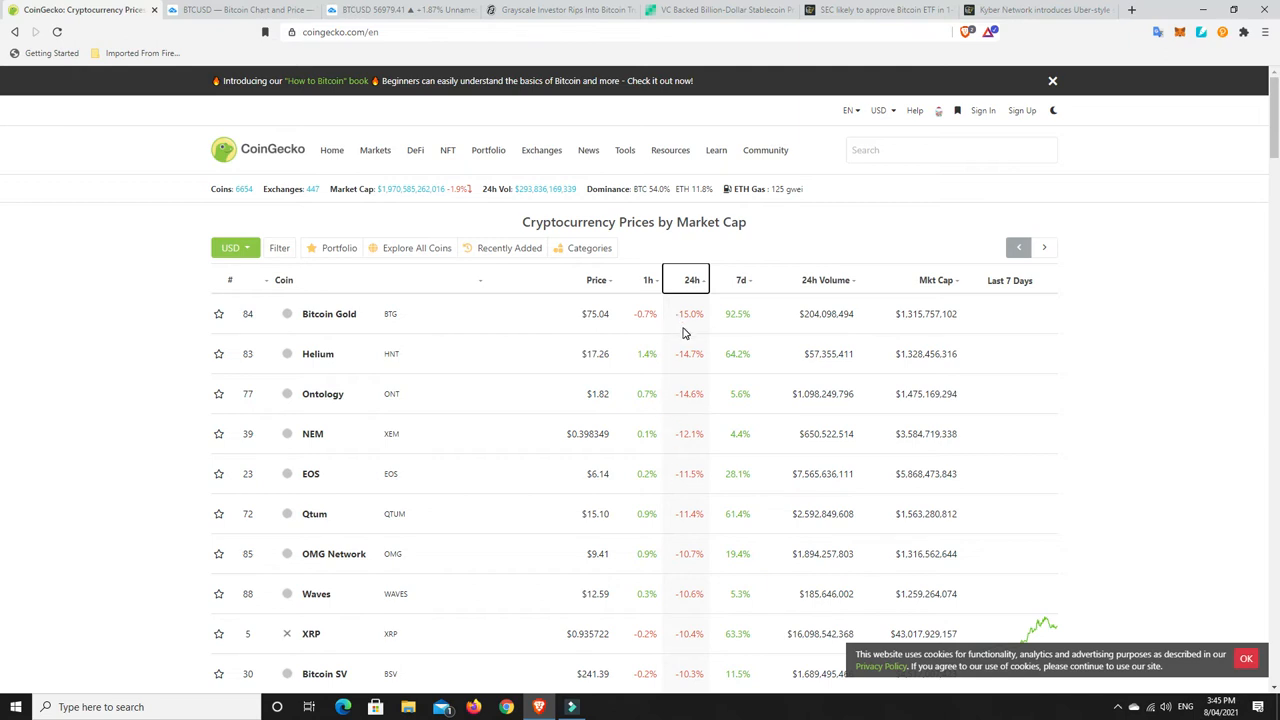
mouse_move(690, 386)
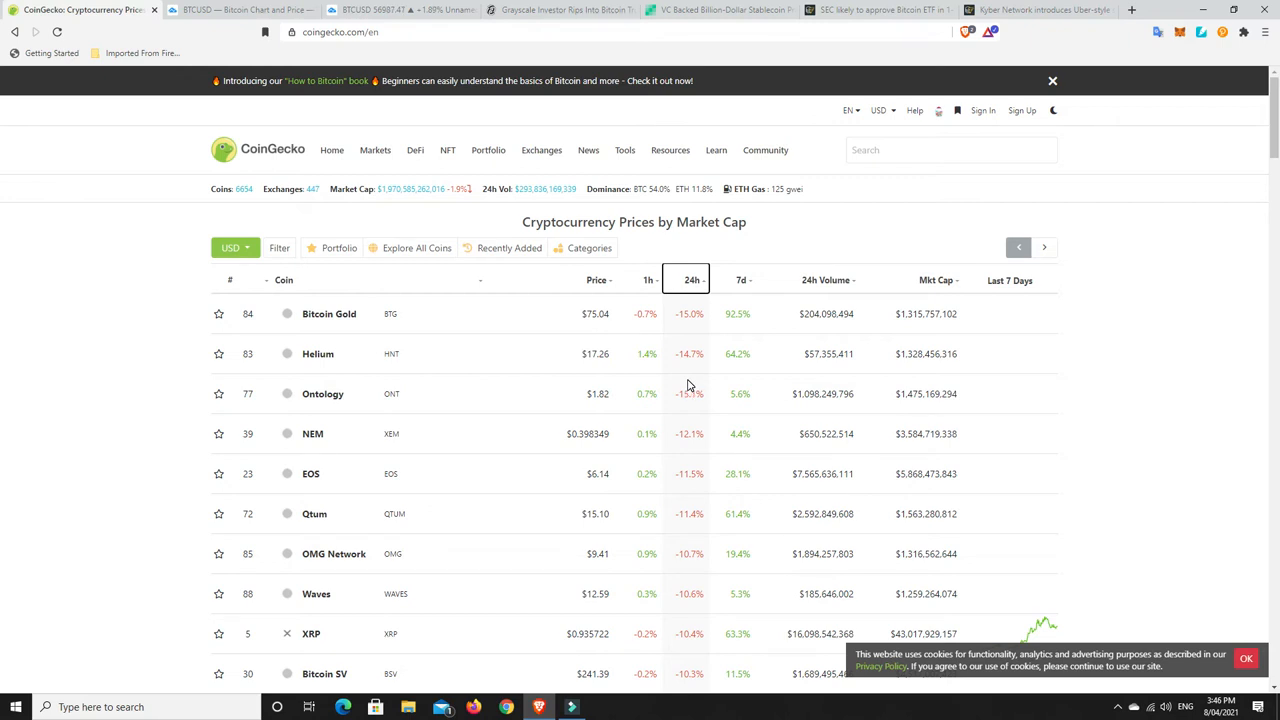
mouse_move(588, 312)
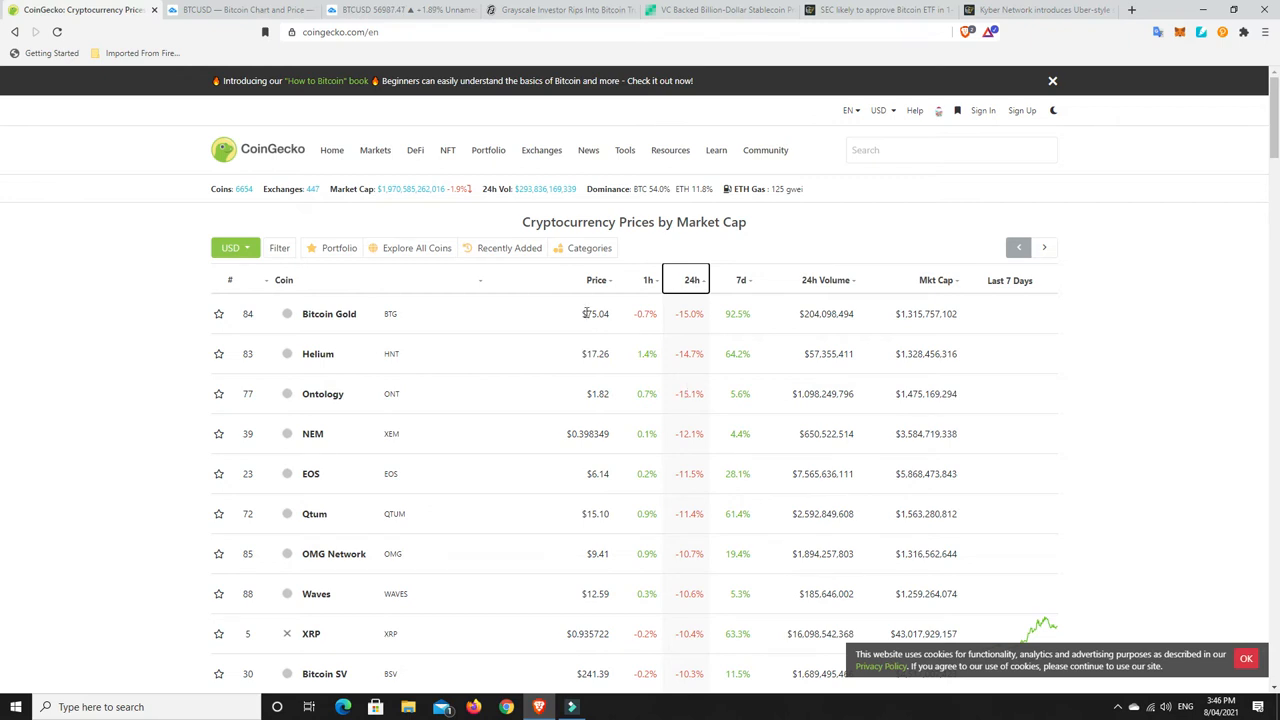
mouse_move(676, 344)
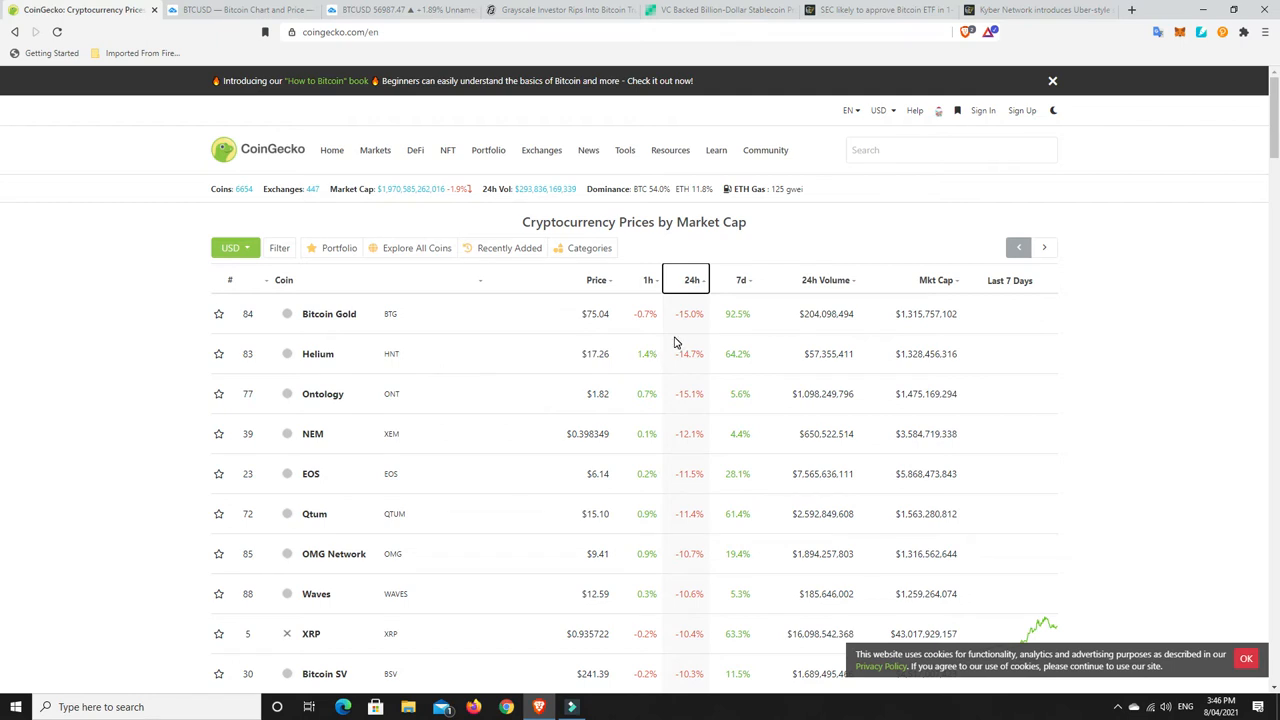
mouse_move(418, 168)
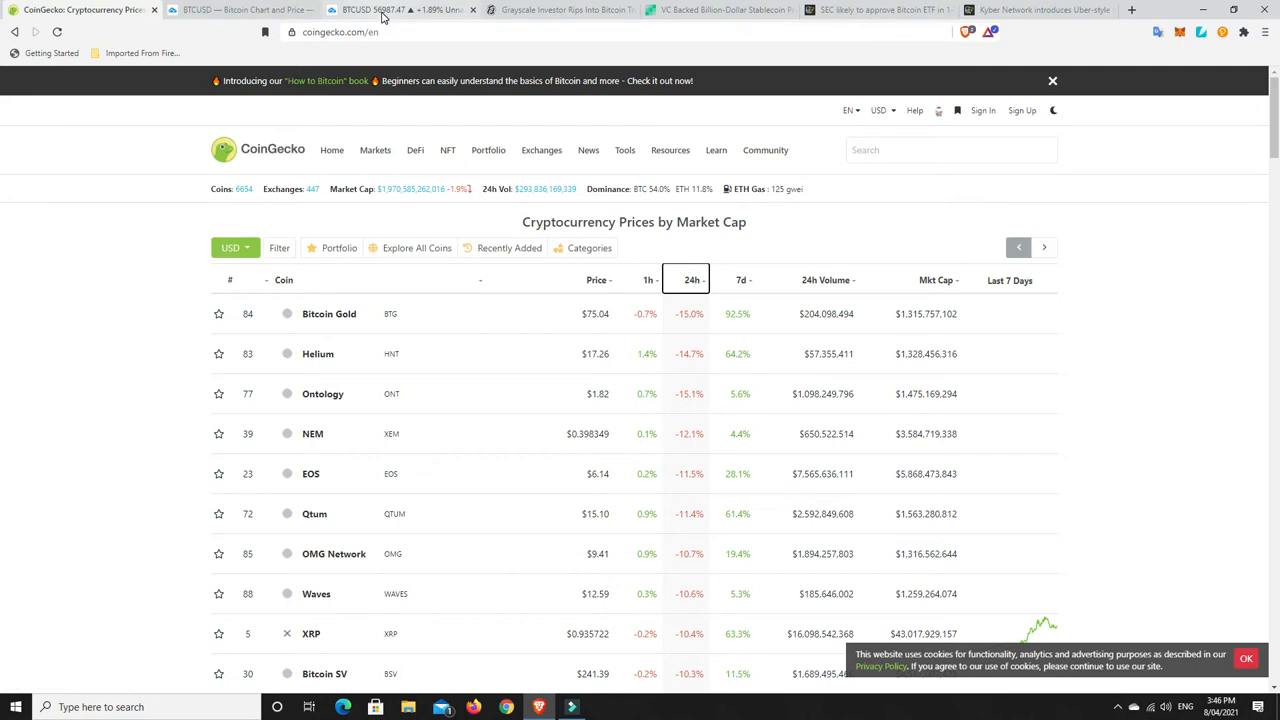
Switch to the TradingView BTCUSD daily chart with its triangle trendlines
click(400, 10)
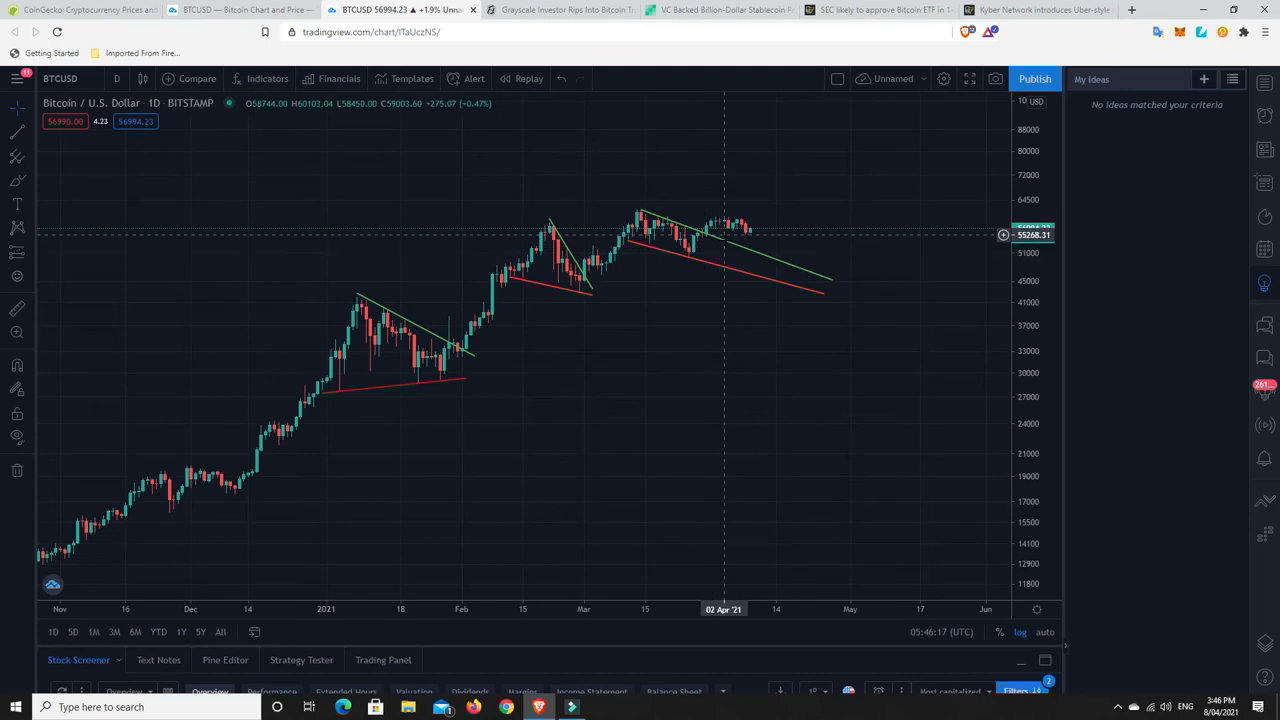
mouse_move(744, 234)
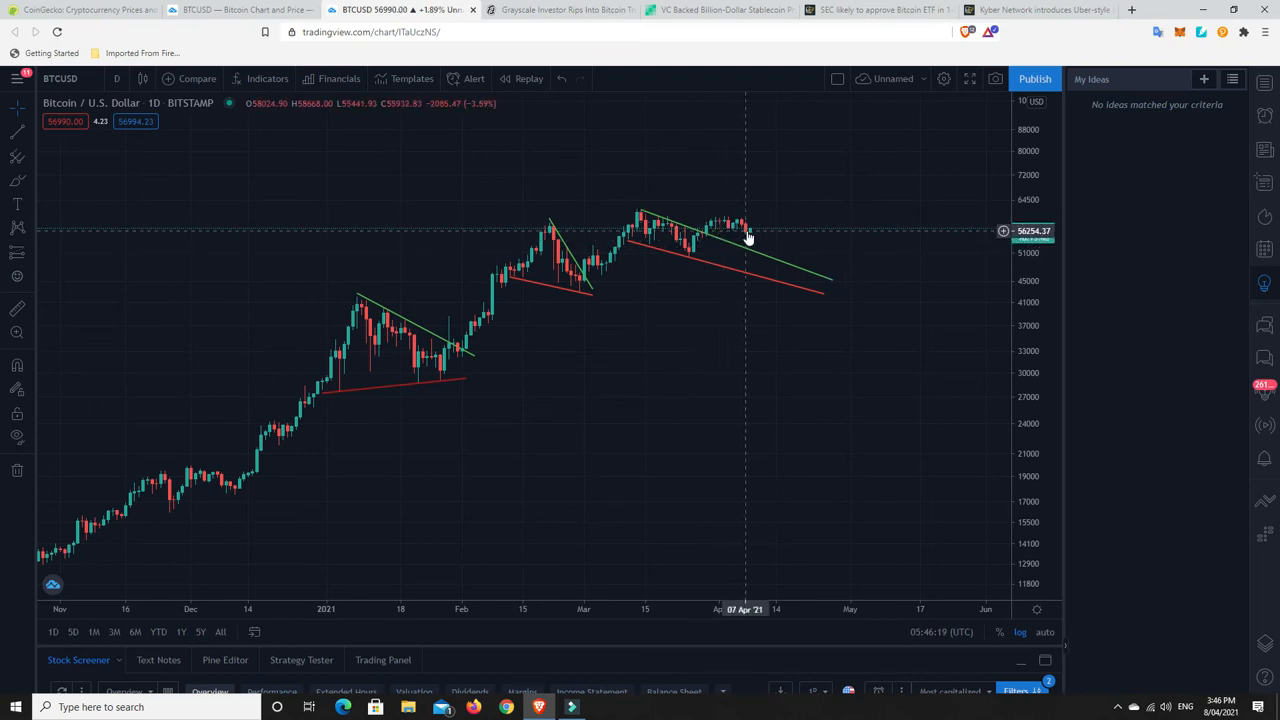
mouse_move(752, 238)
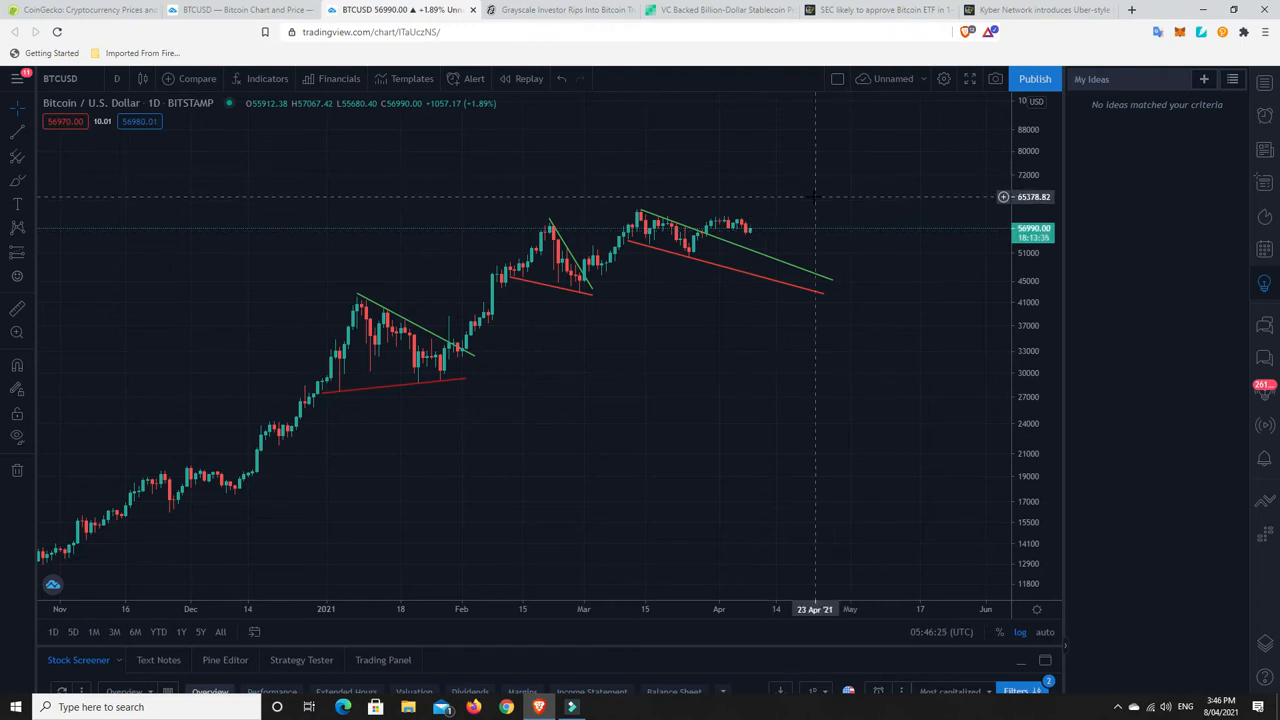
mouse_move(764, 216)
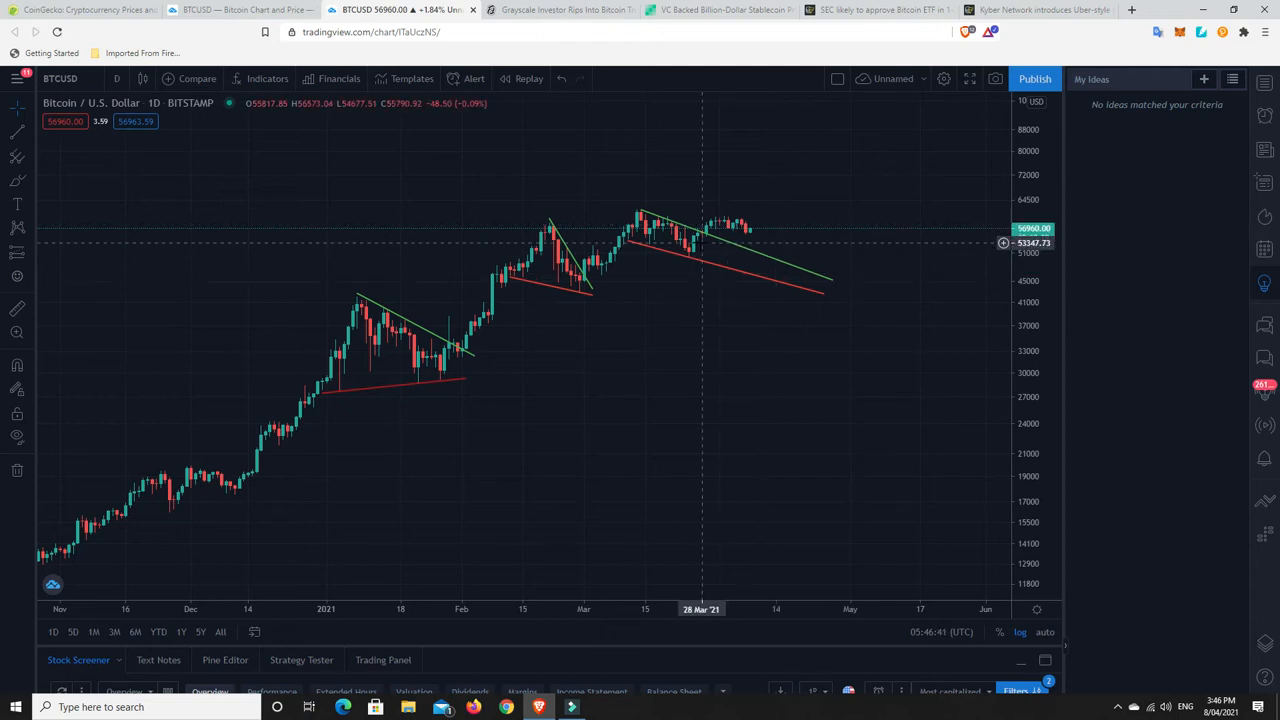
mouse_move(720, 226)
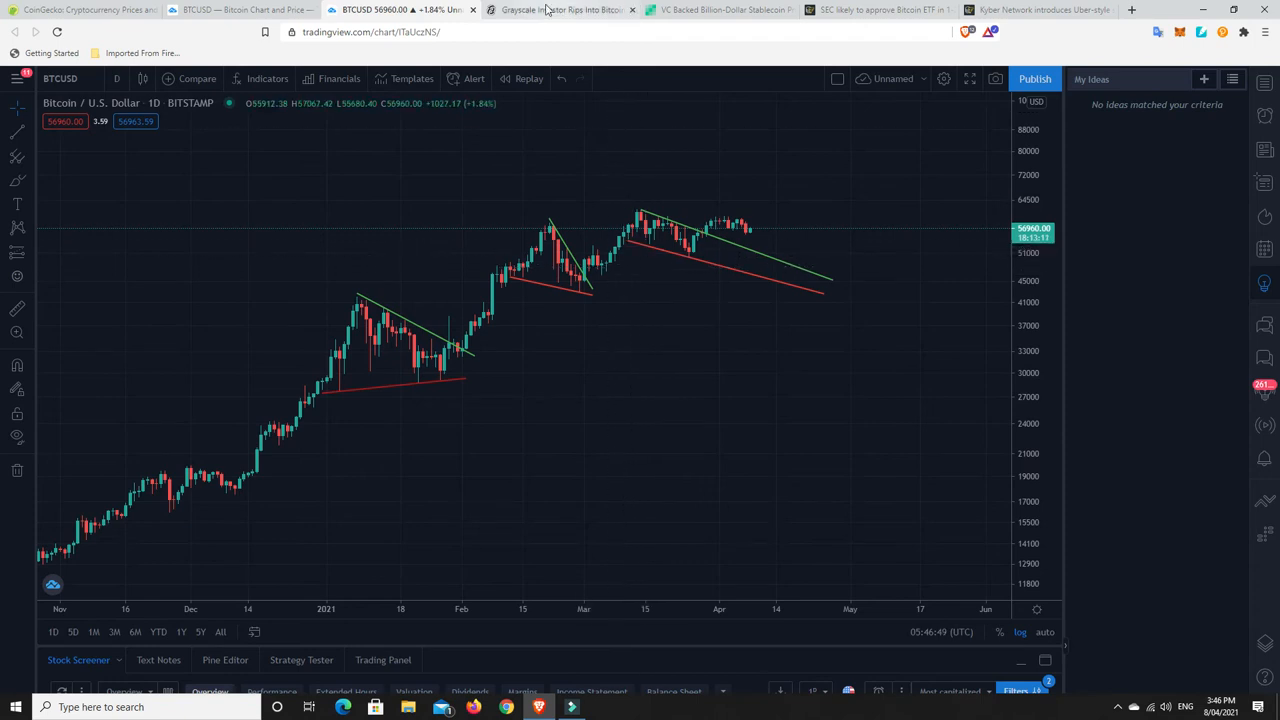
Show the Decrypt article on an investor pressuring Grayscale over GBTC's discount and read its highlighted paragraphs
click(558, 8)
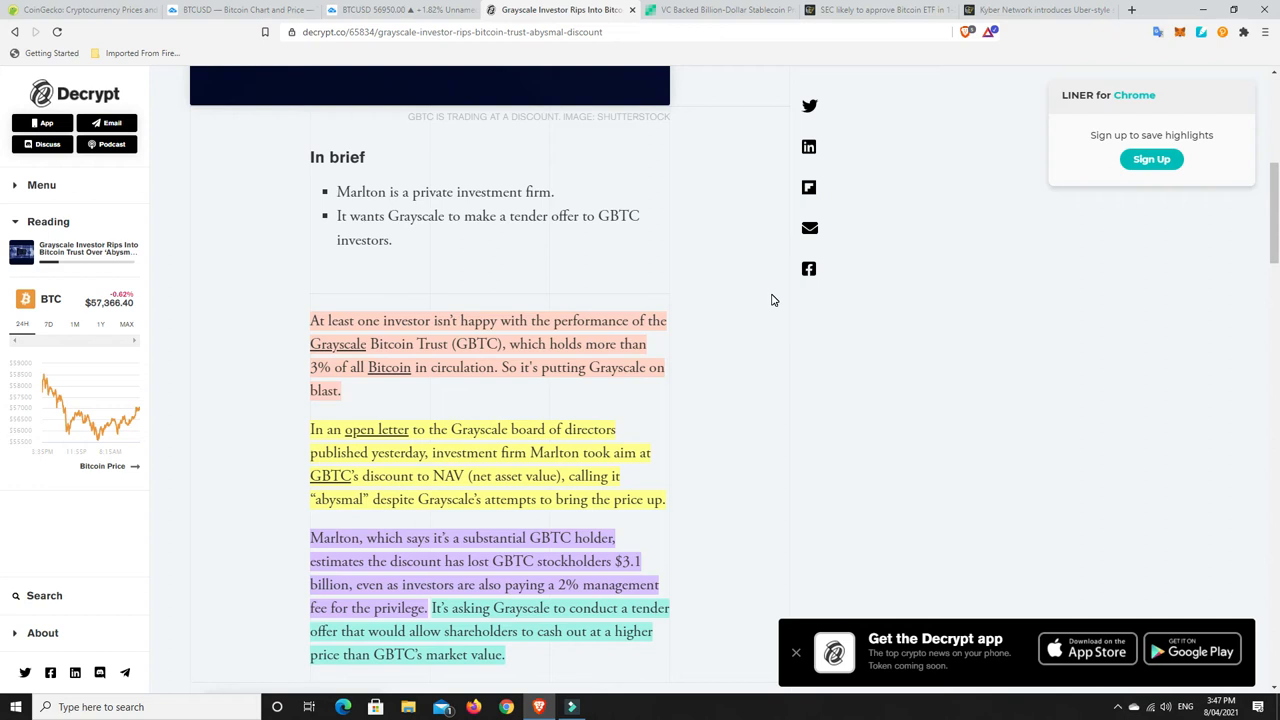
scroll(down, 3)
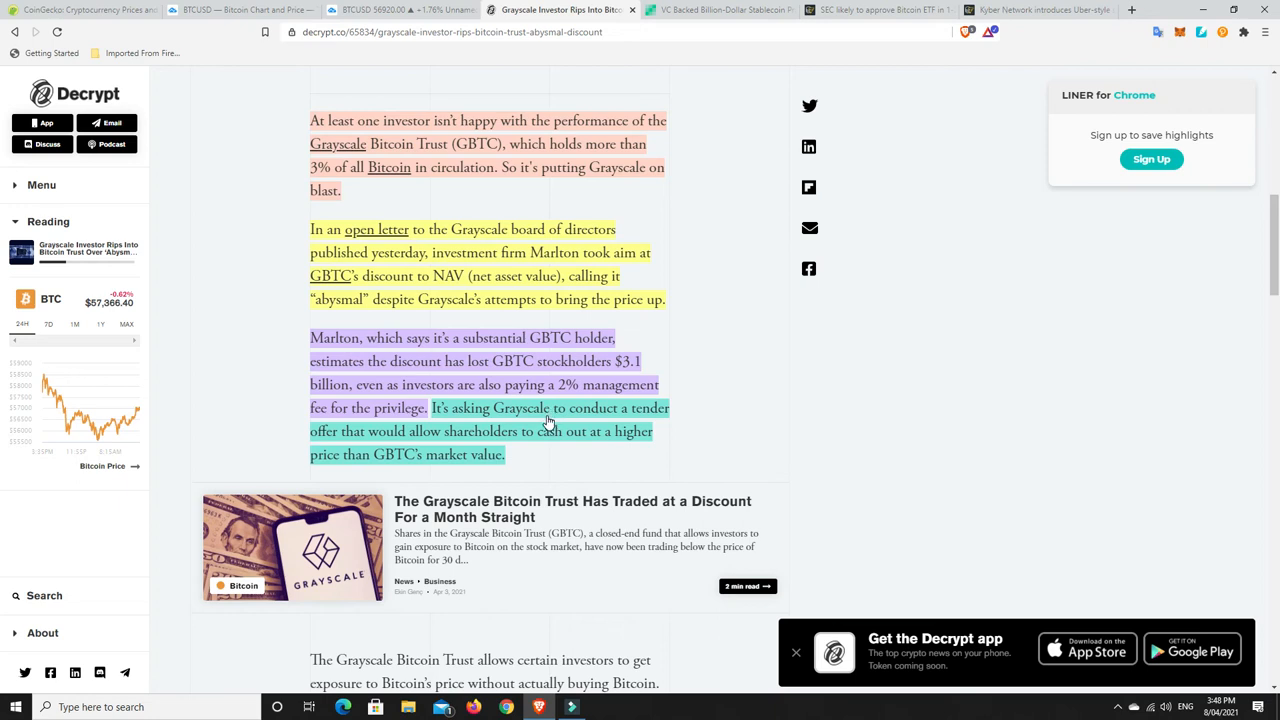
mouse_move(752, 434)
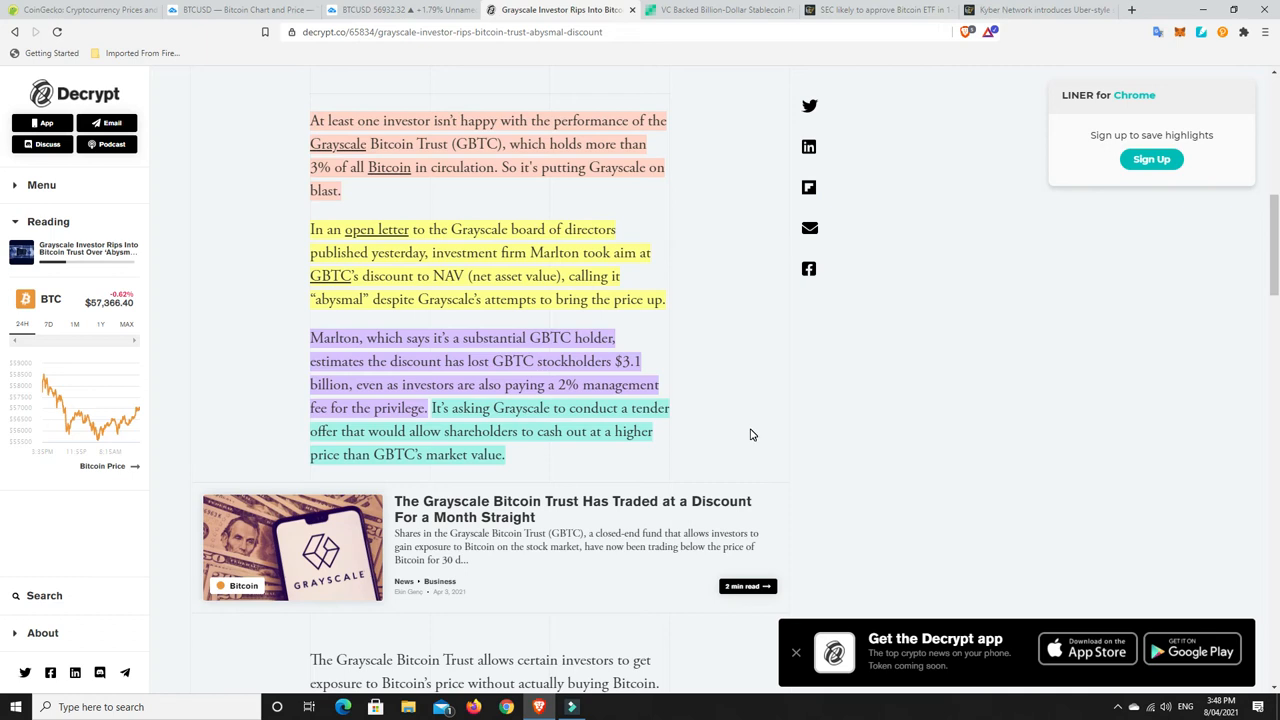
mouse_move(598, 324)
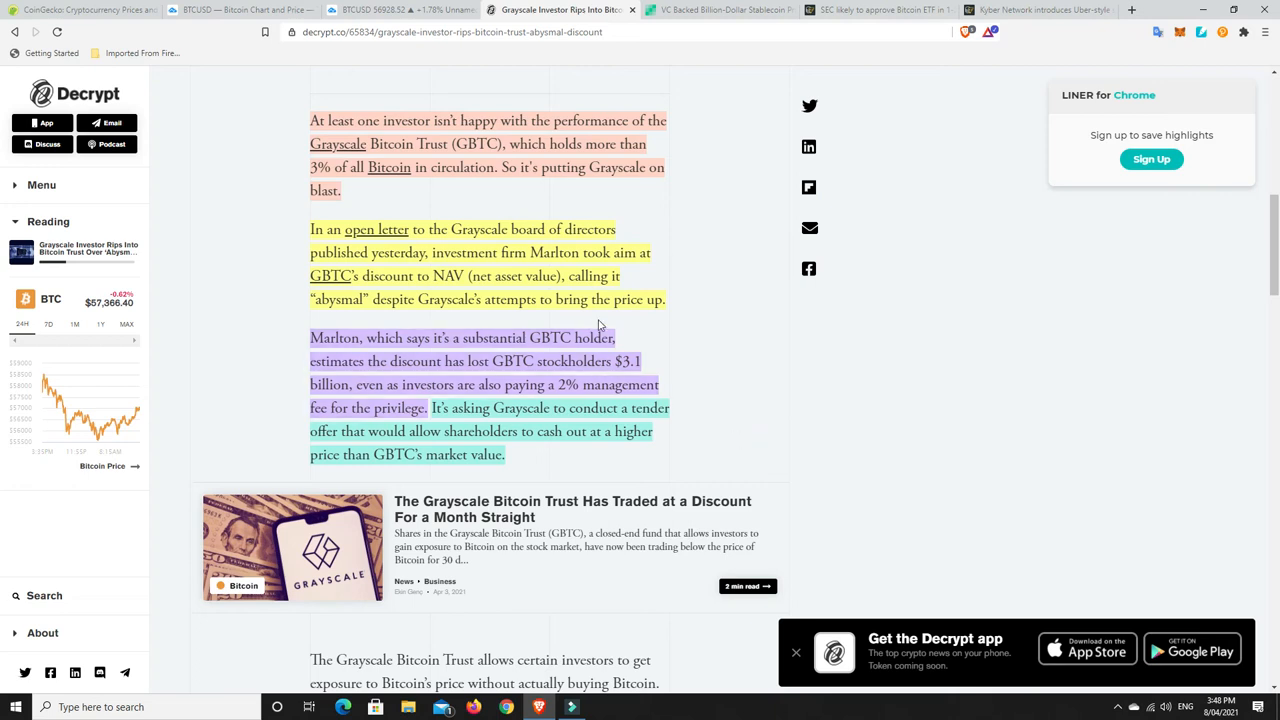
mouse_move(598, 172)
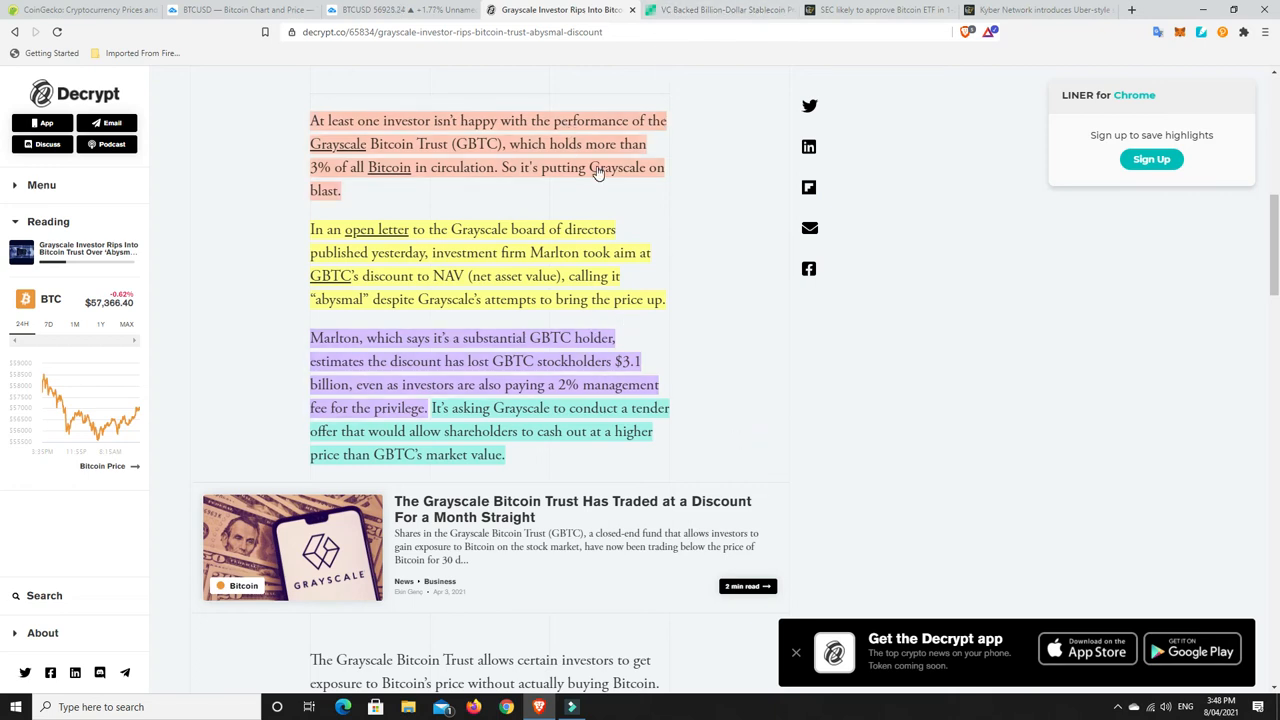
mouse_move(696, 332)
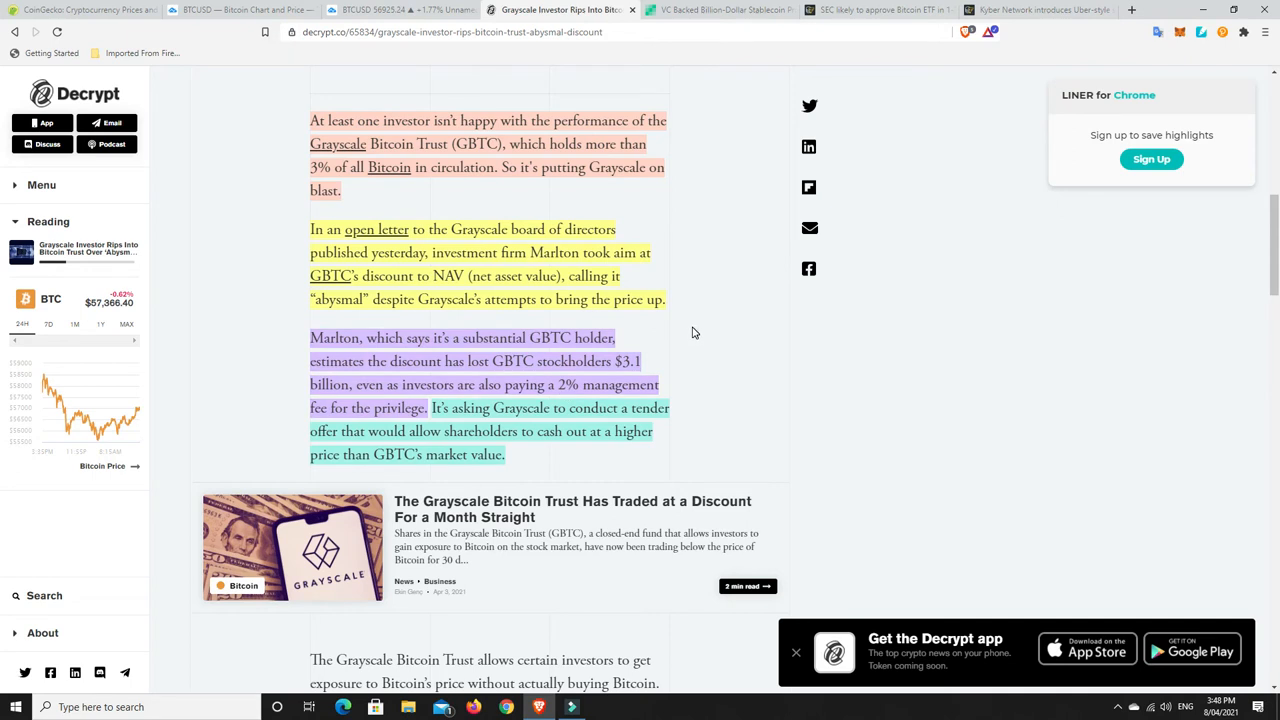
Show the Bitcoin.com article on the Fei Protocol stablecoin falling below its USD peg
click(716, 8)
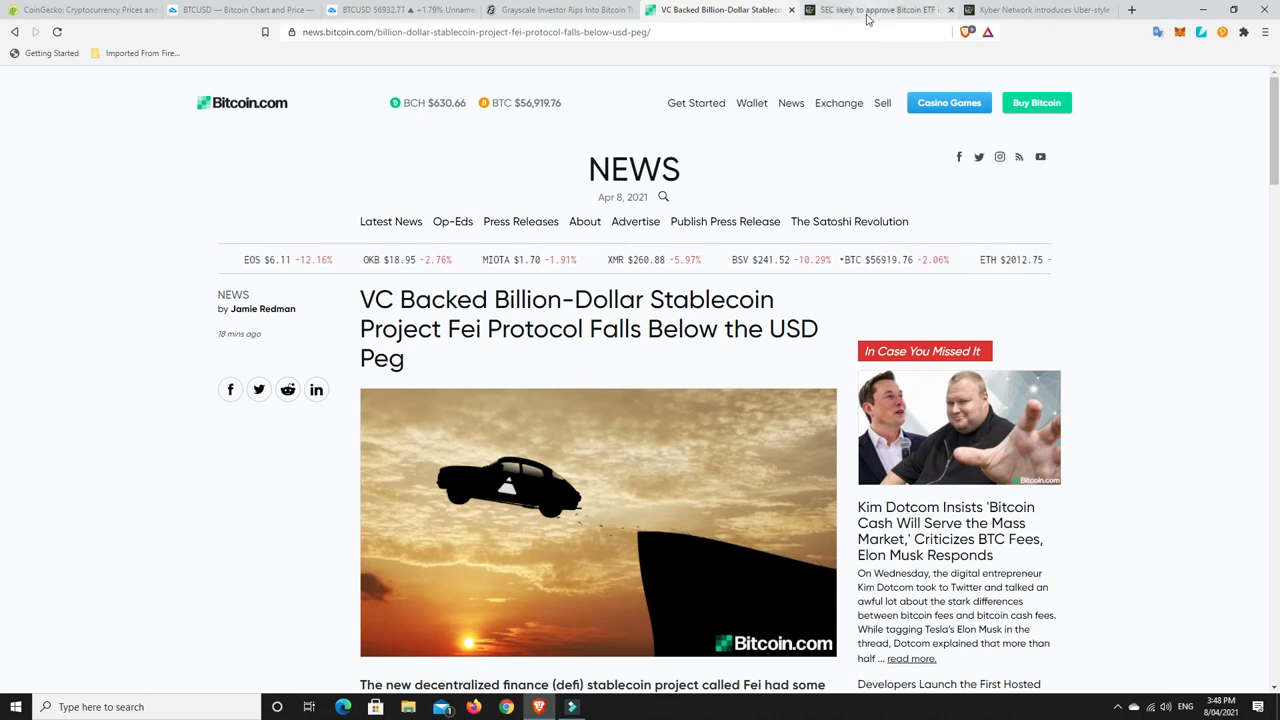
Show the Cointelegraph article on the SEC approving a Bitcoin ETF in one to two years with its analyst quote
click(876, 10)
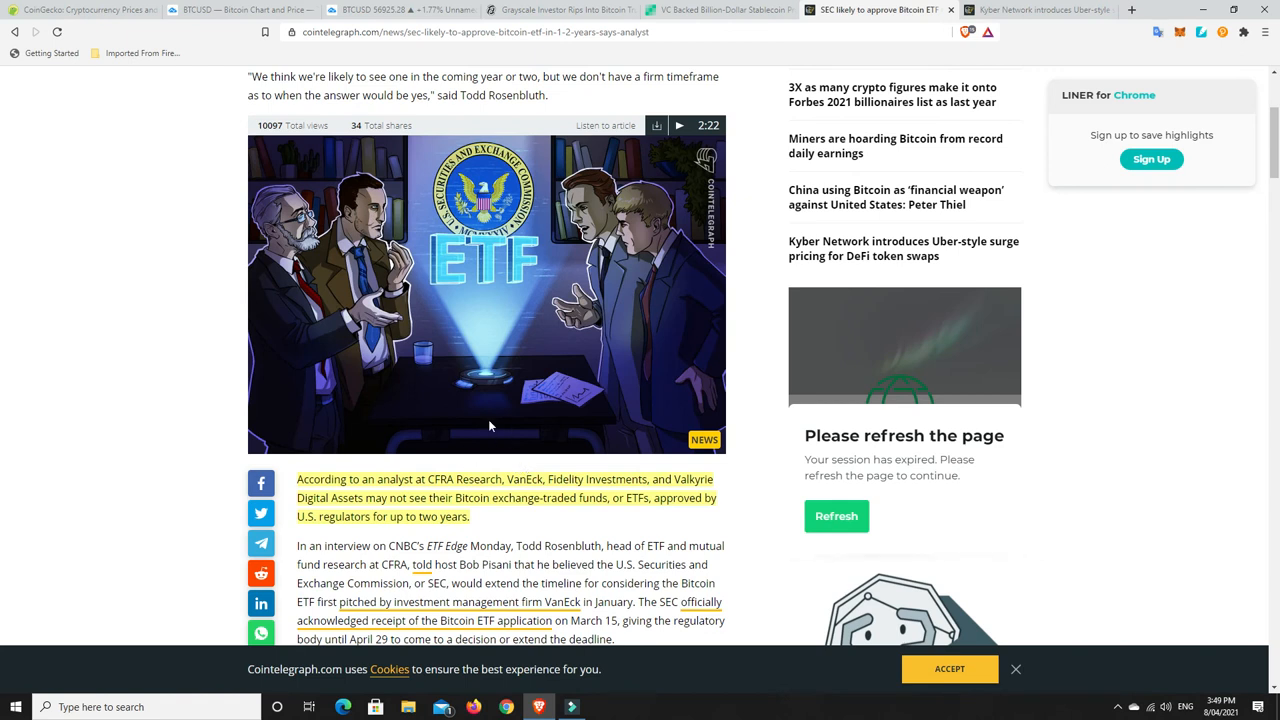
mouse_move(480, 504)
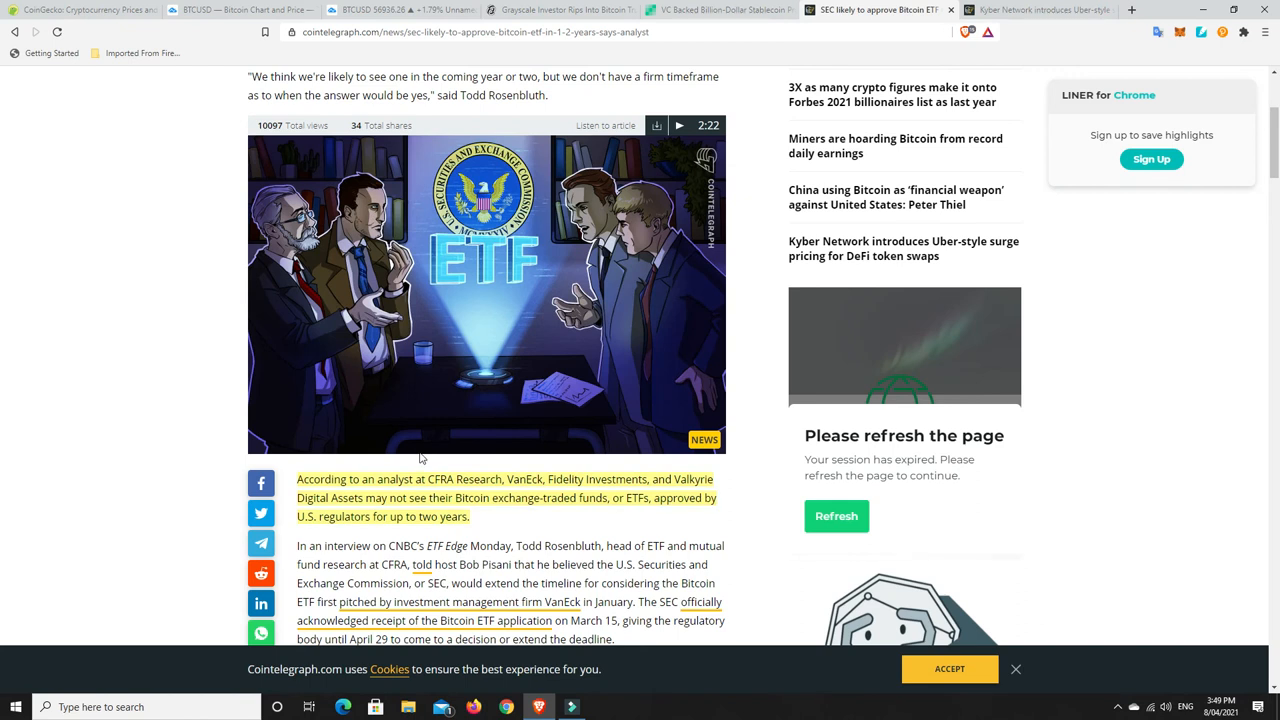
click(1040, 10)
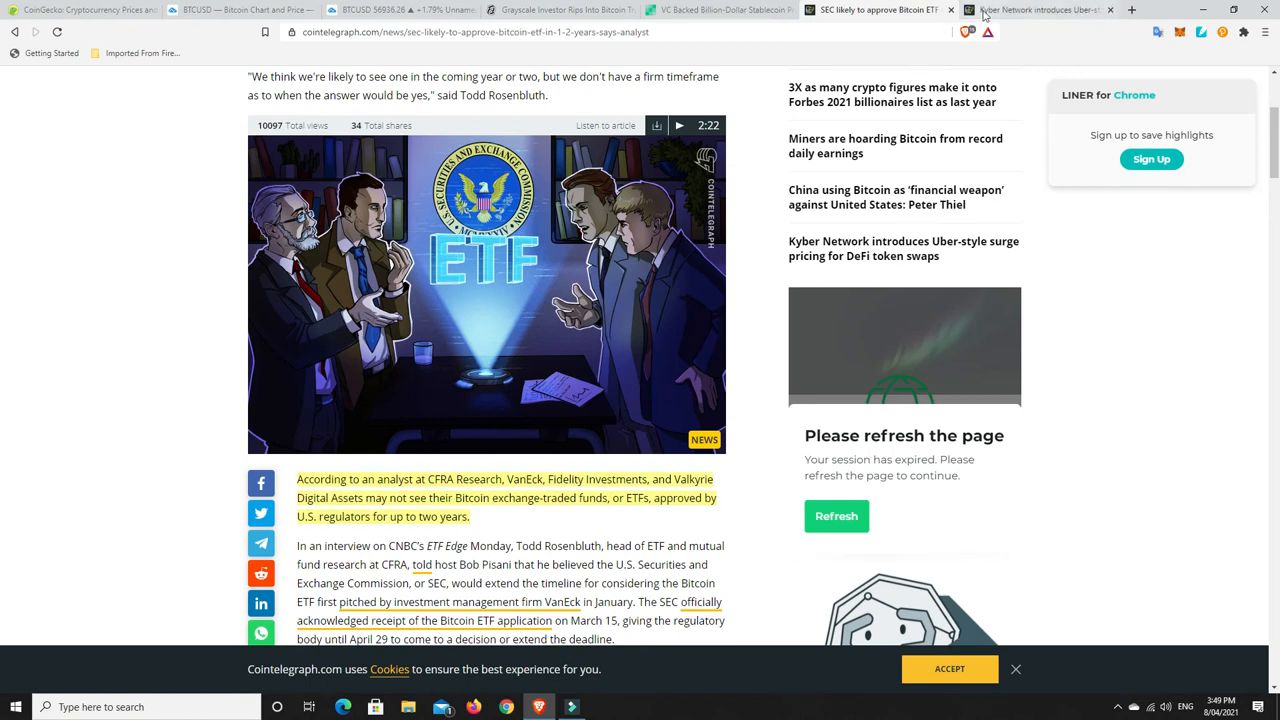
Show the Cointelegraph article on Kyber Network's Uber-style surge pricing and read its highlighted fee paragraph
click(1040, 10)
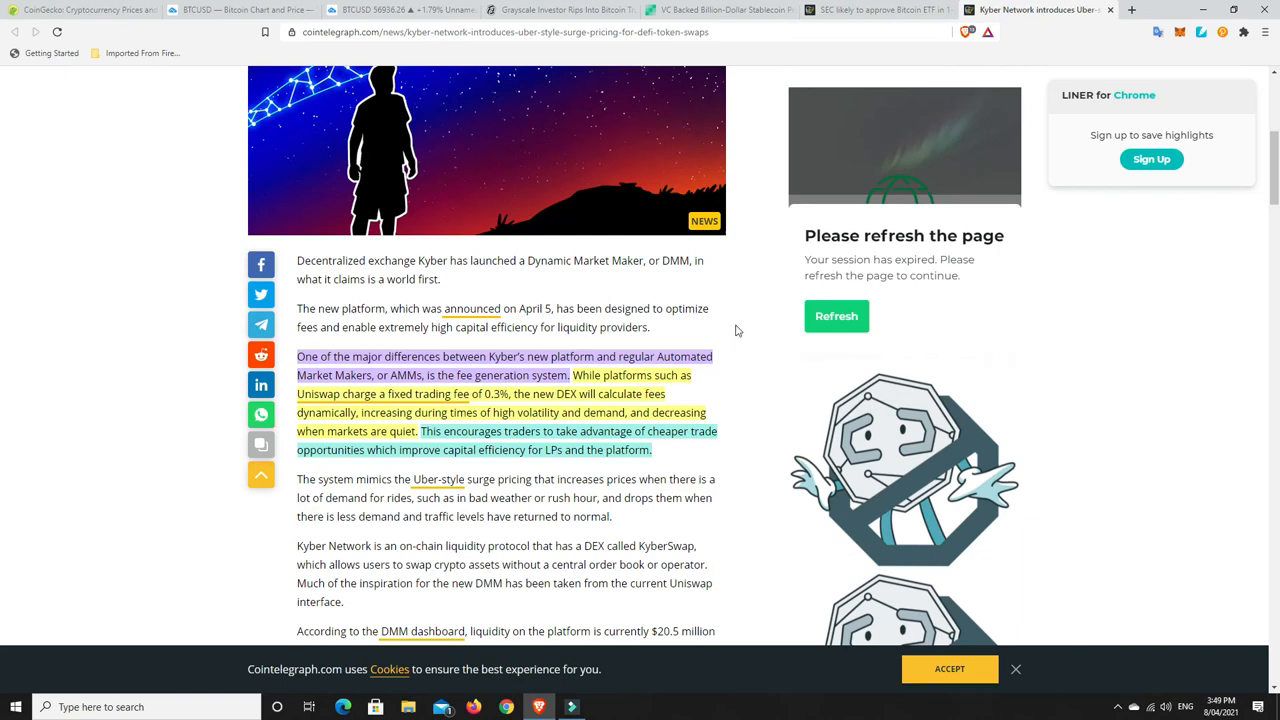
scroll(down, 3)
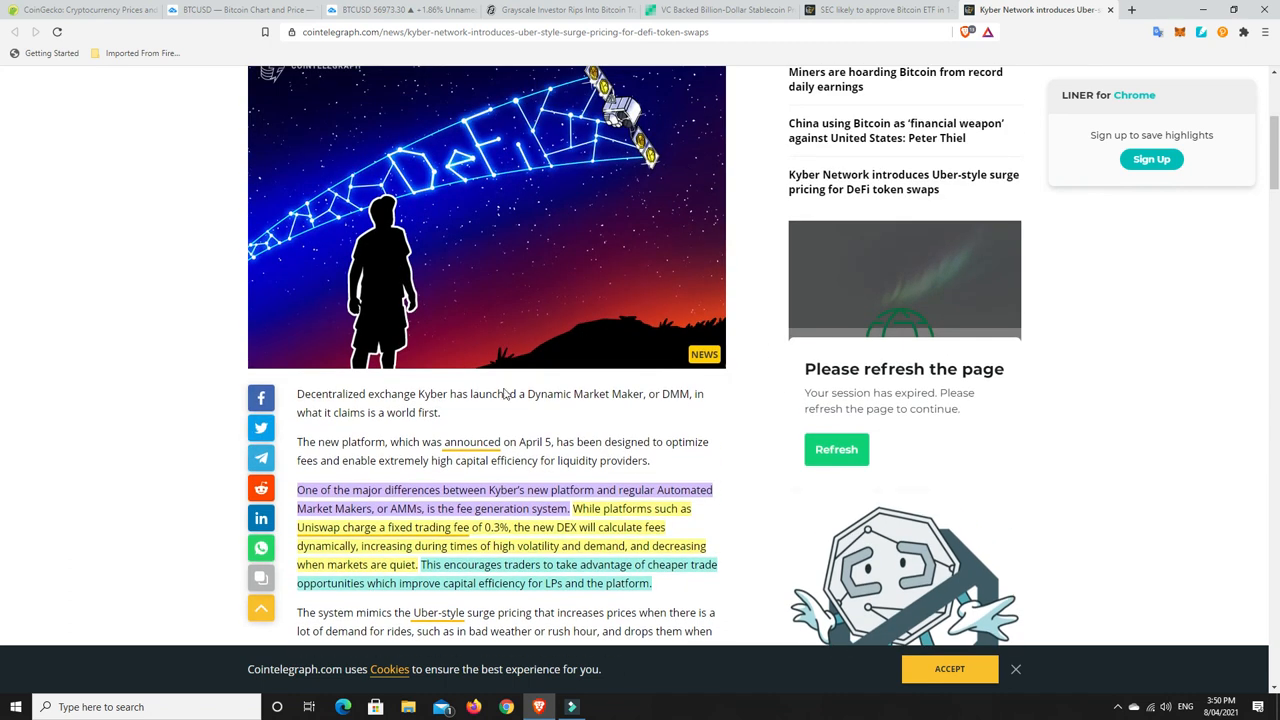
scroll(down, 3)
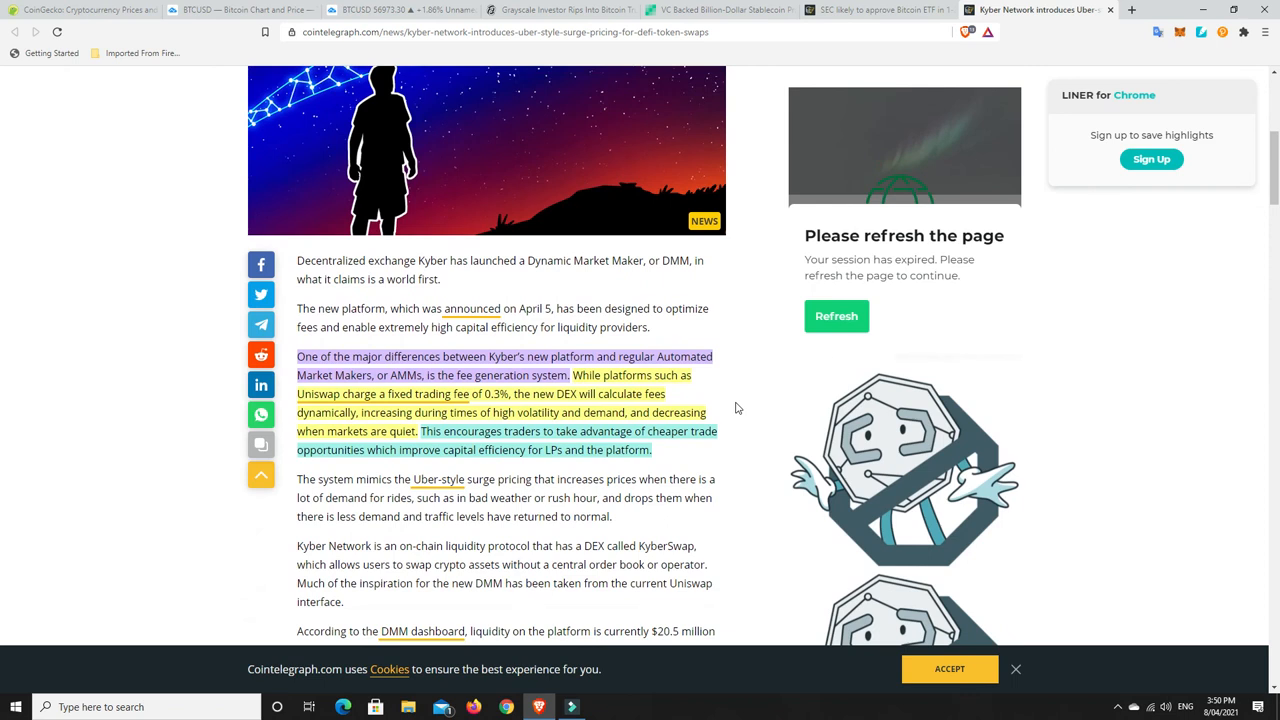